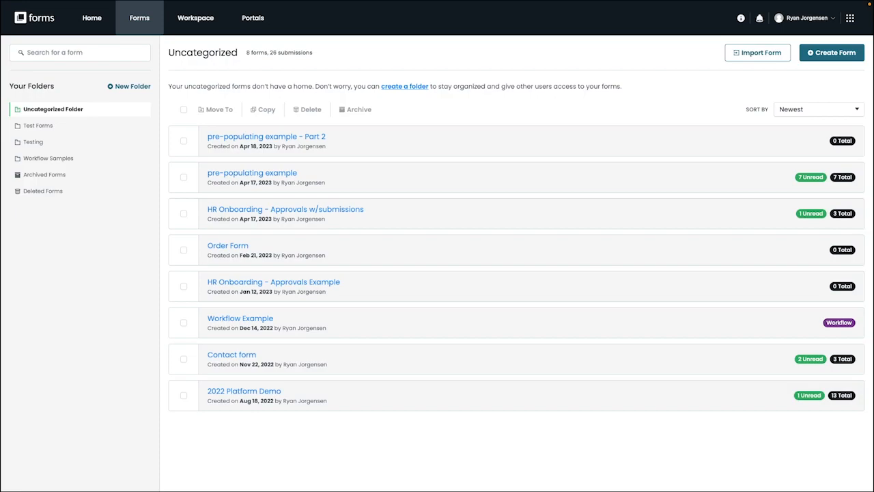
mouse_move(175, 462)
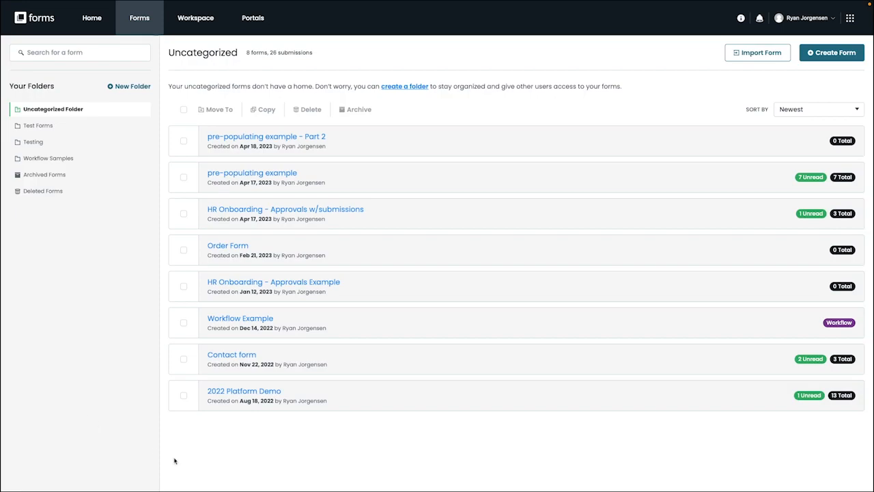
mouse_move(352, 459)
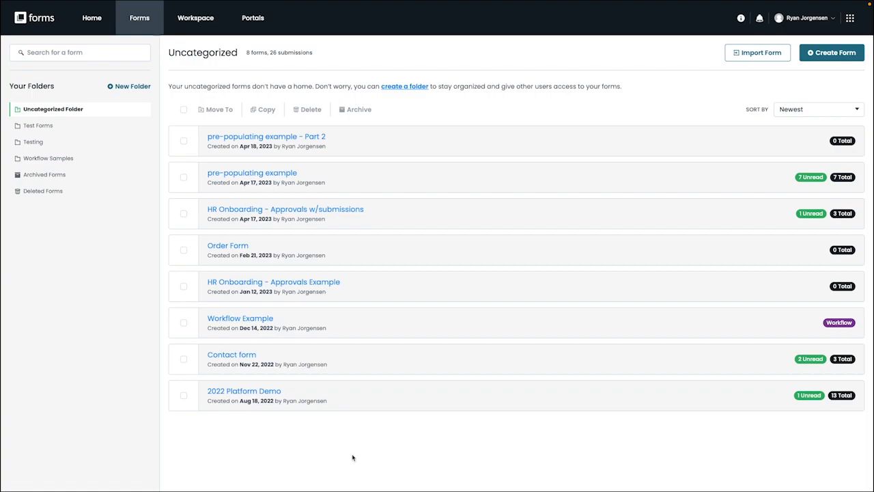
mouse_move(273, 282)
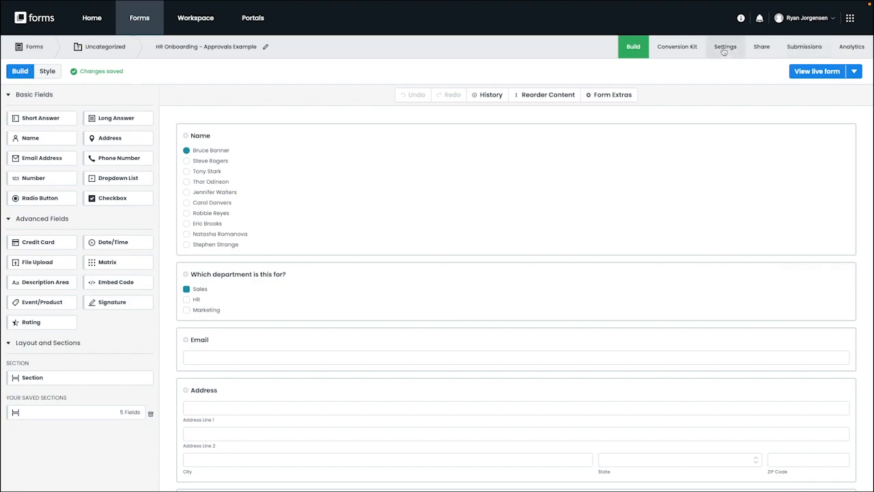
Add Ryan's suggested account as the first approver on the form's Approvals settings
left_click(724, 46)
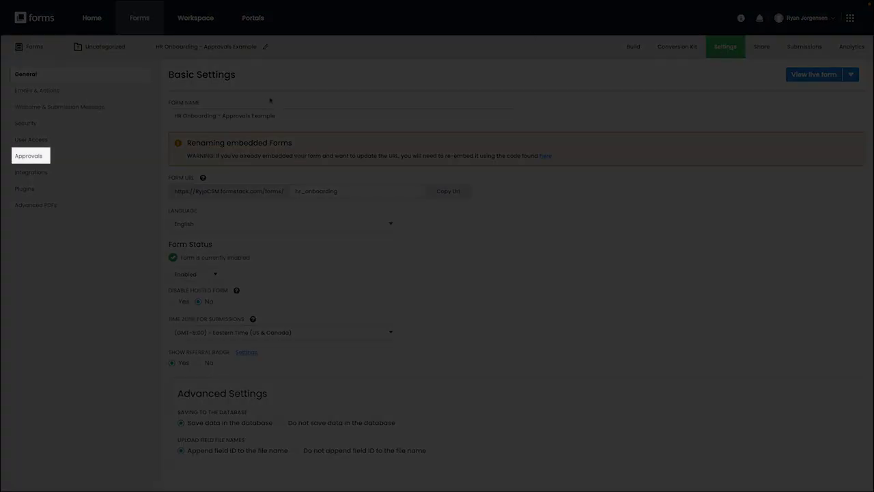
left_click(29, 155)
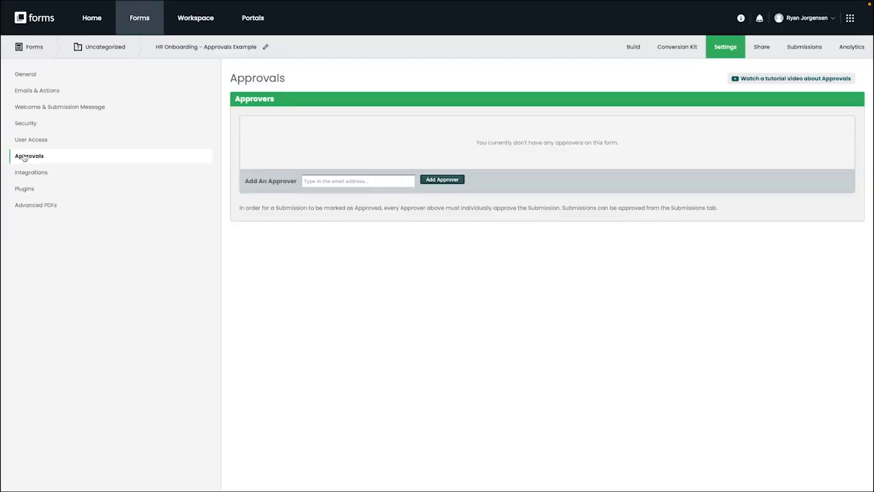
mouse_move(313, 157)
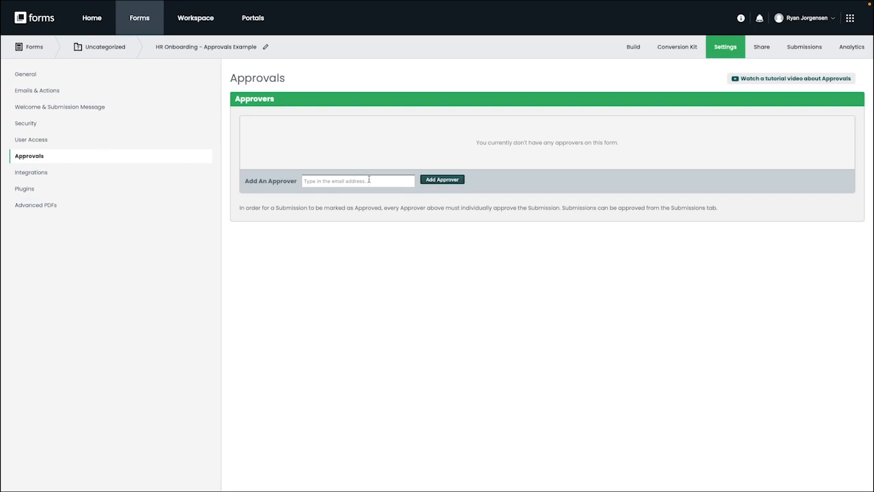
type("ryan")
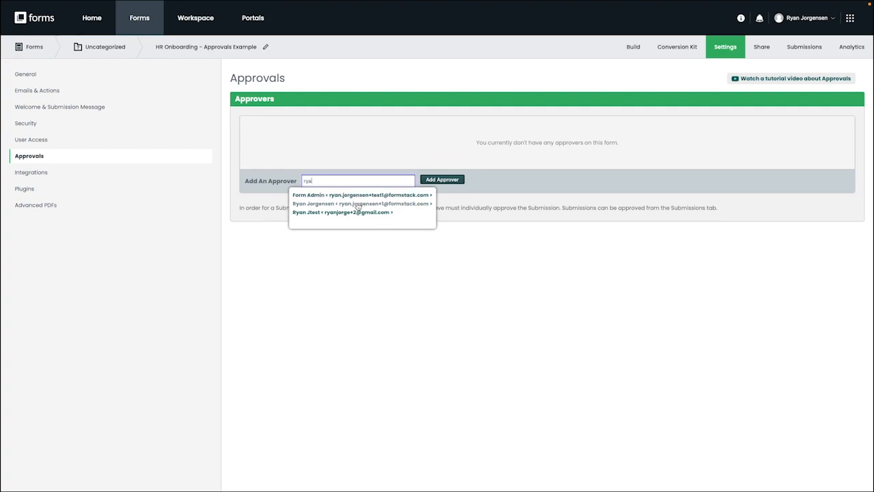
left_click(361, 203)
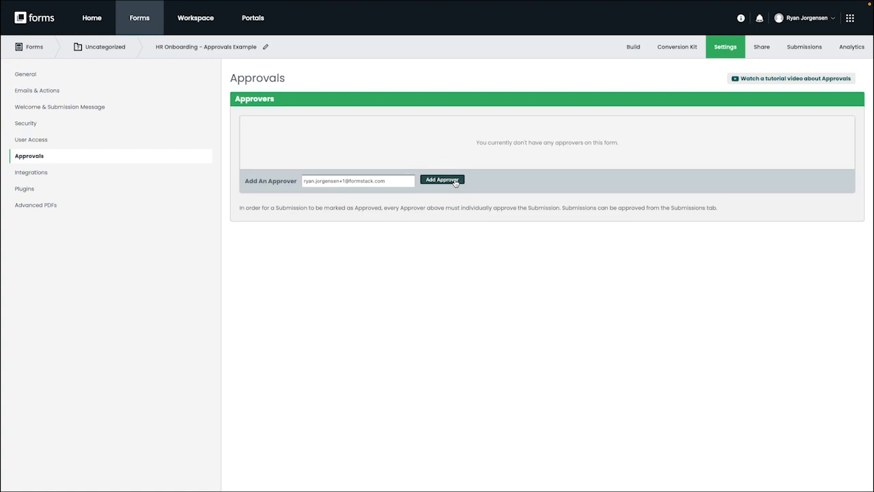
left_click(443, 181)
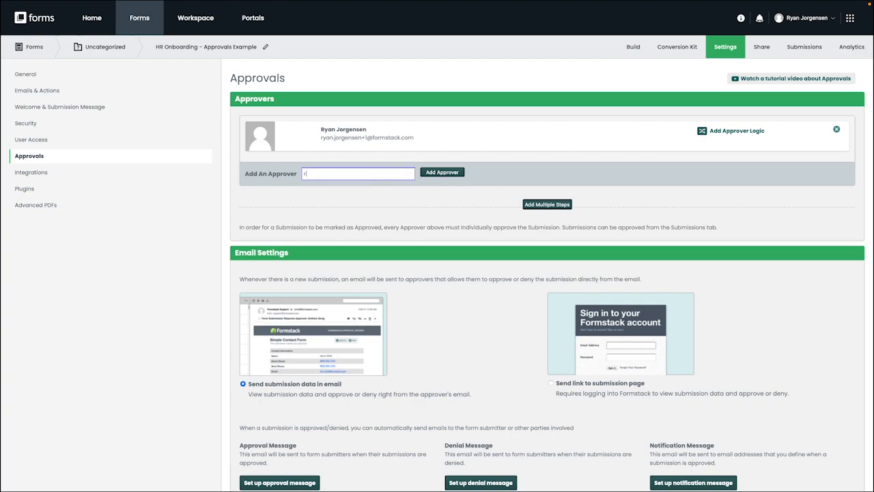
type("ryan")
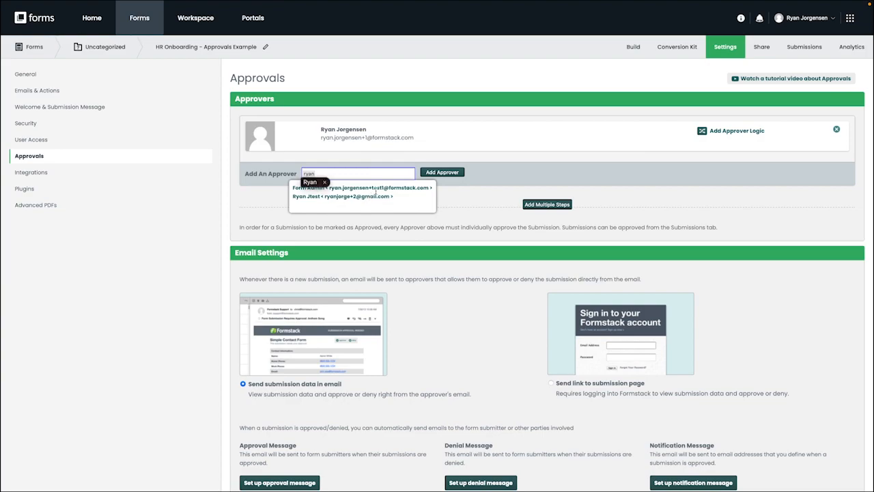
left_click(364, 187)
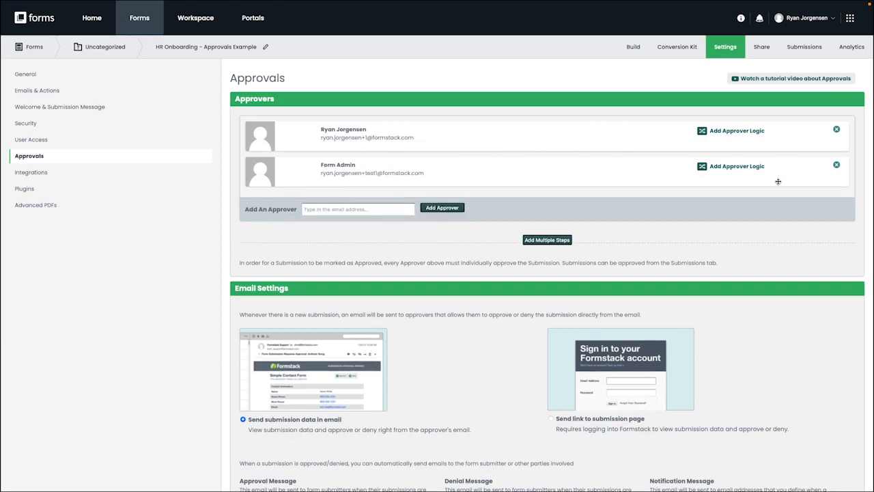
left_click(836, 164)
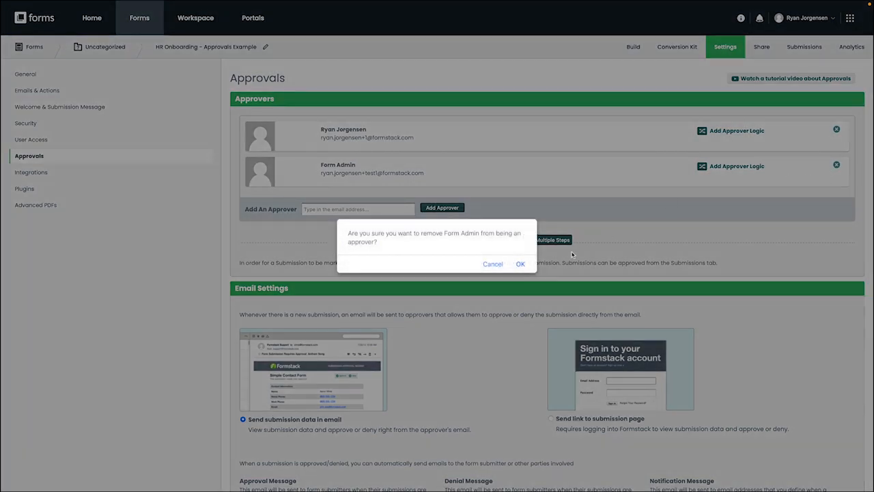
left_click(492, 264)
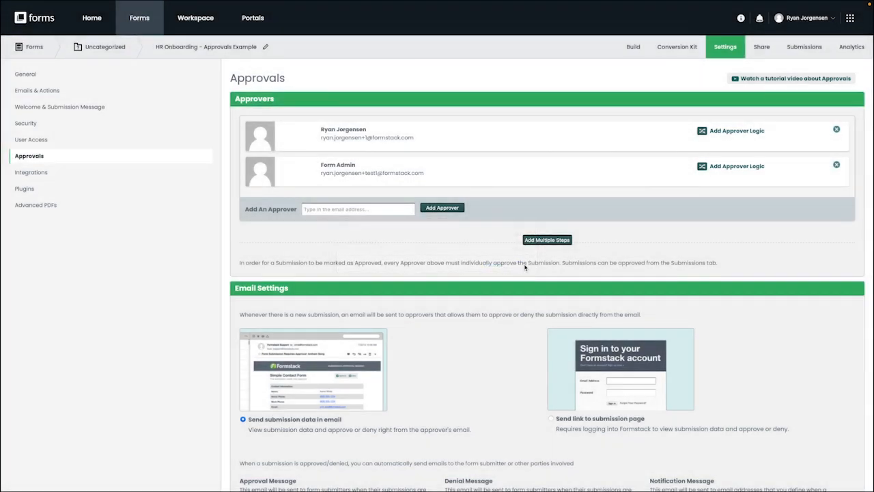
left_click(836, 166)
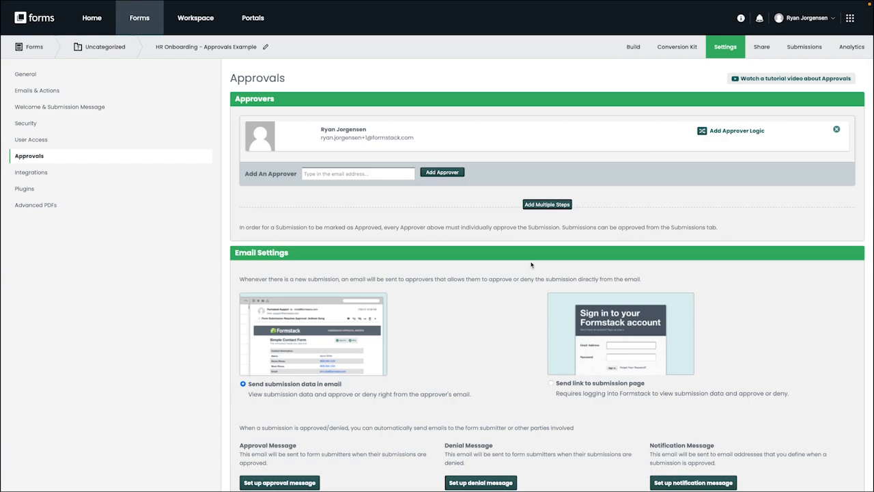
mouse_move(557, 199)
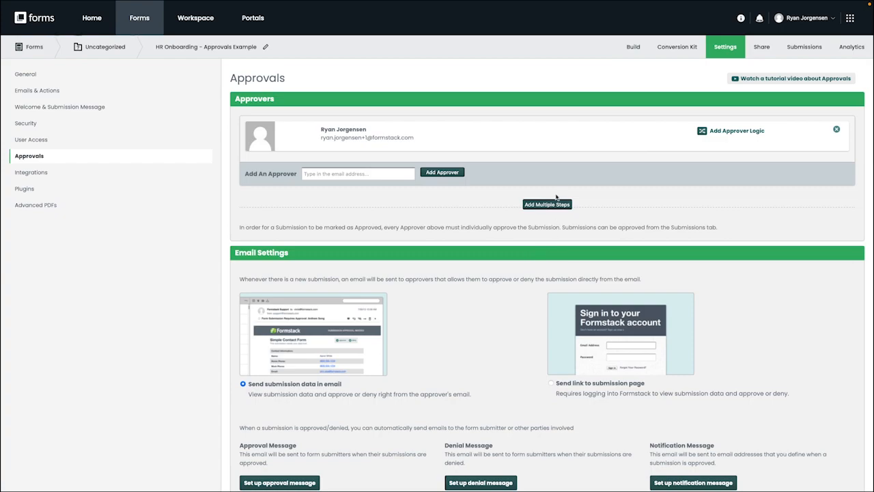
mouse_move(503, 174)
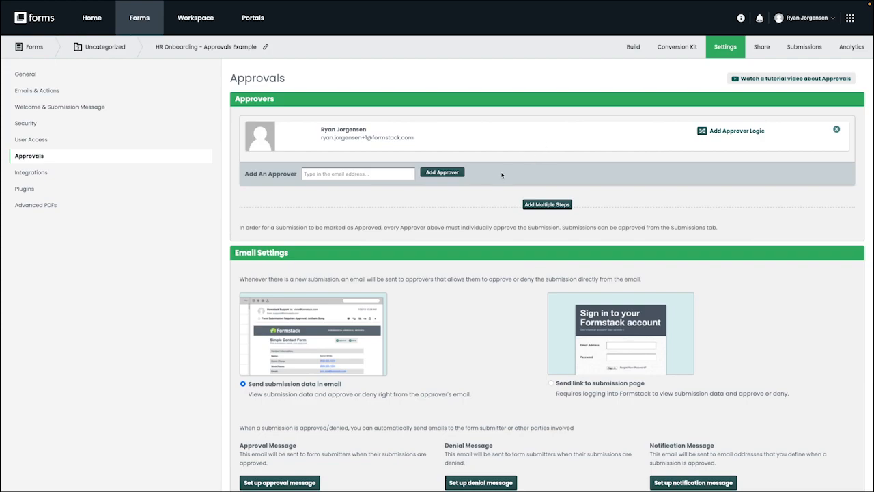
mouse_move(532, 169)
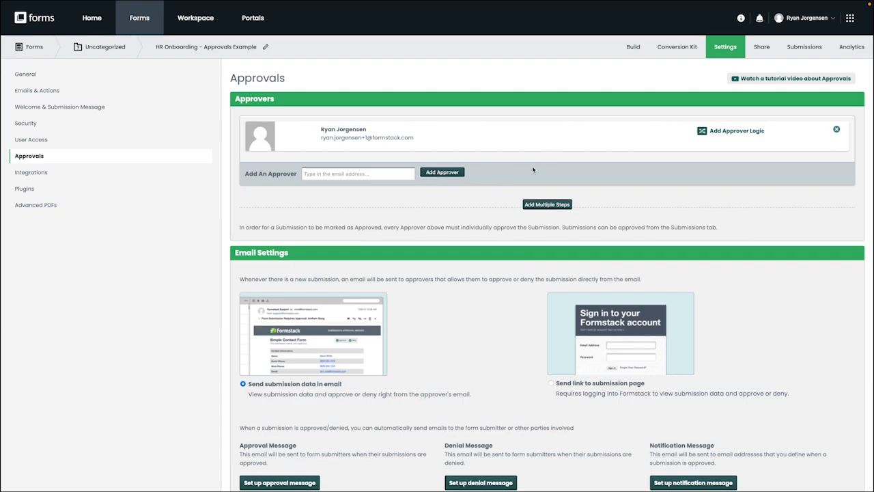
mouse_move(833, 19)
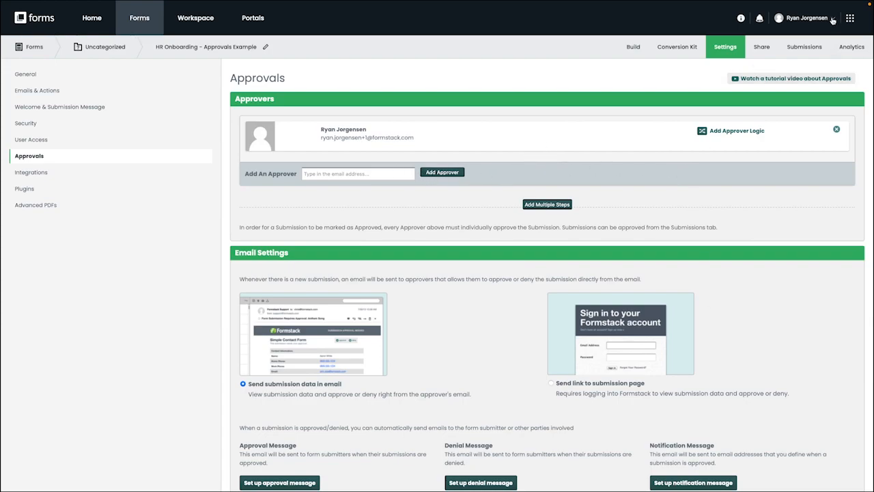
left_click(806, 16)
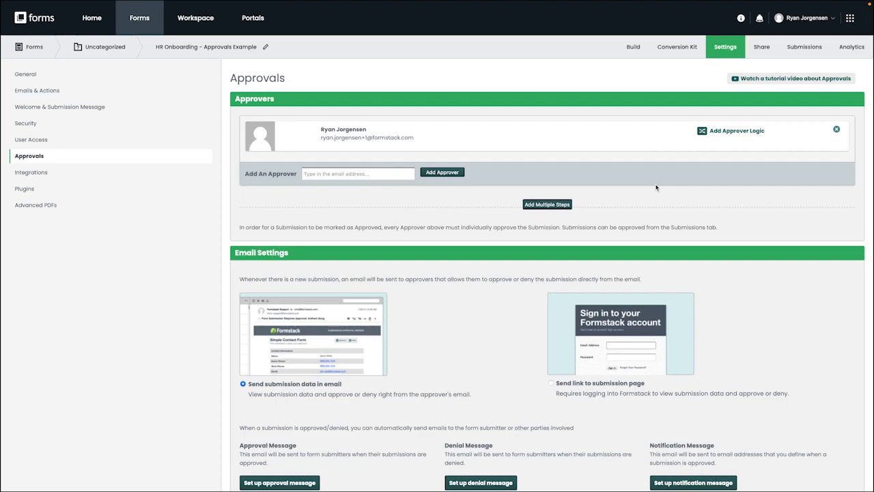
mouse_move(724, 50)
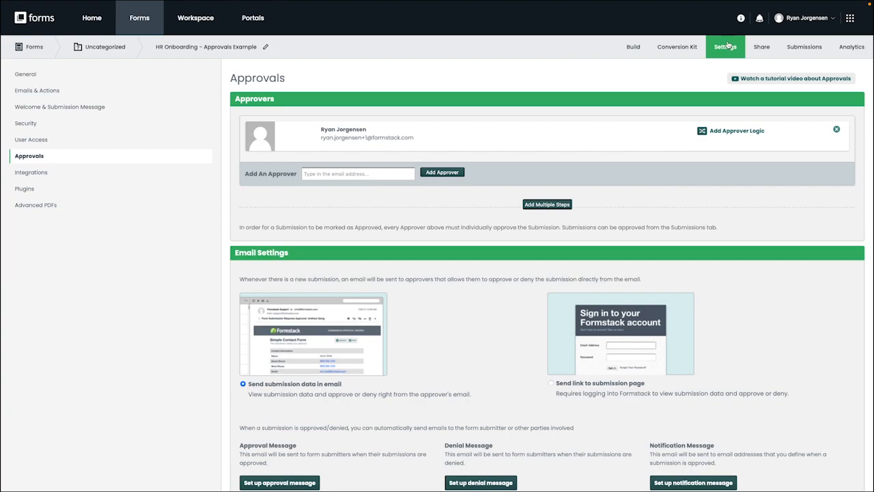
mouse_move(741, 28)
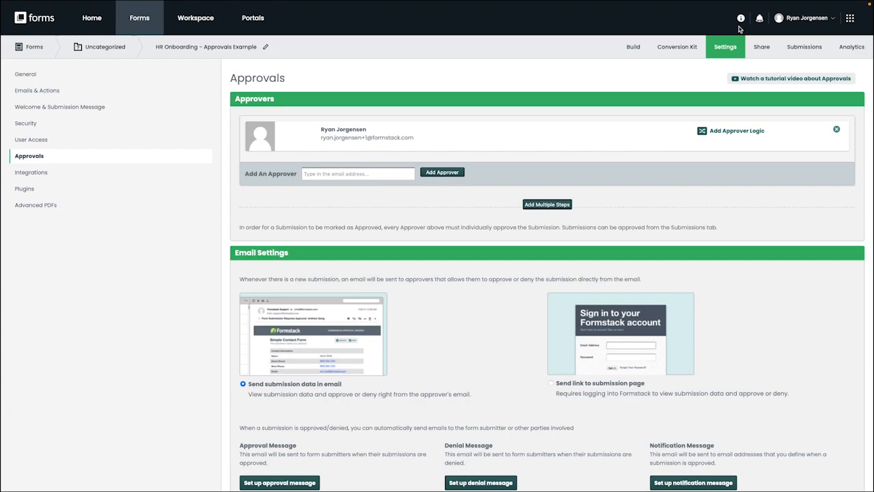
mouse_move(740, 24)
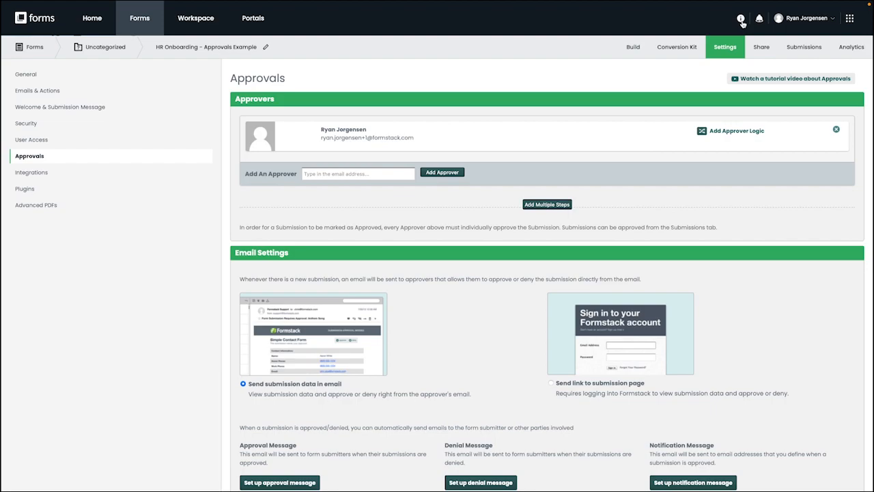
mouse_move(758, 98)
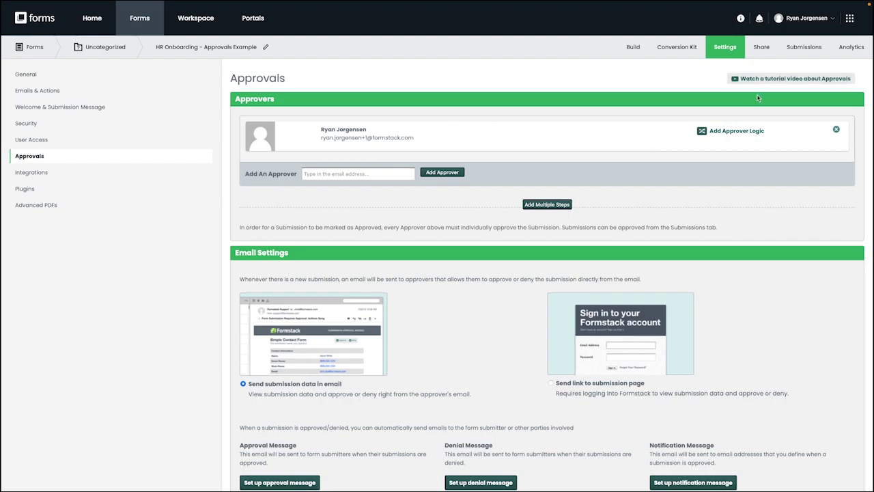
mouse_move(774, 180)
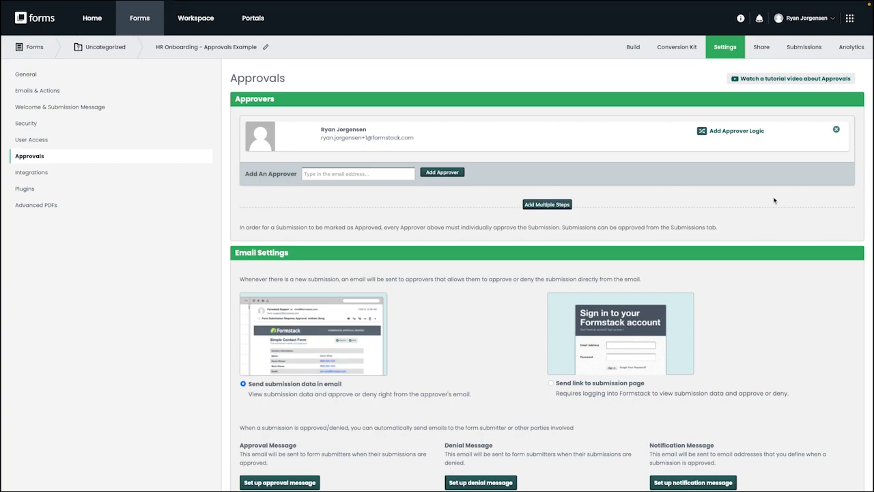
mouse_move(763, 183)
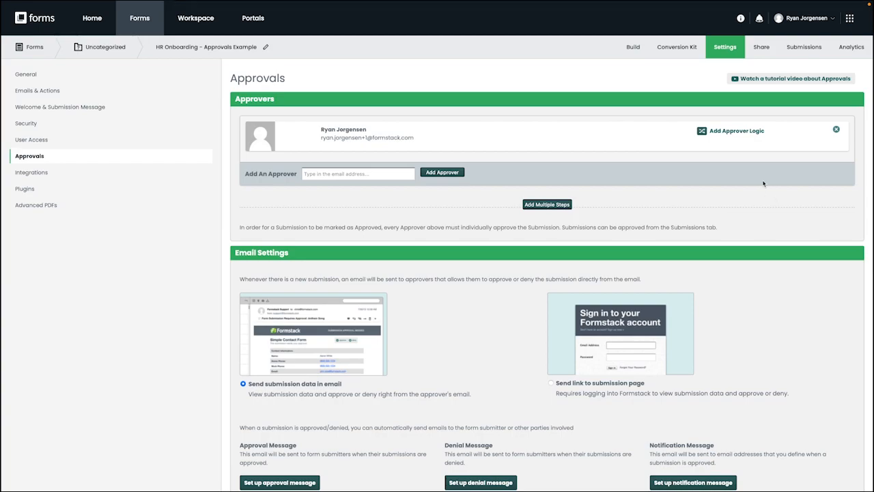
mouse_move(753, 164)
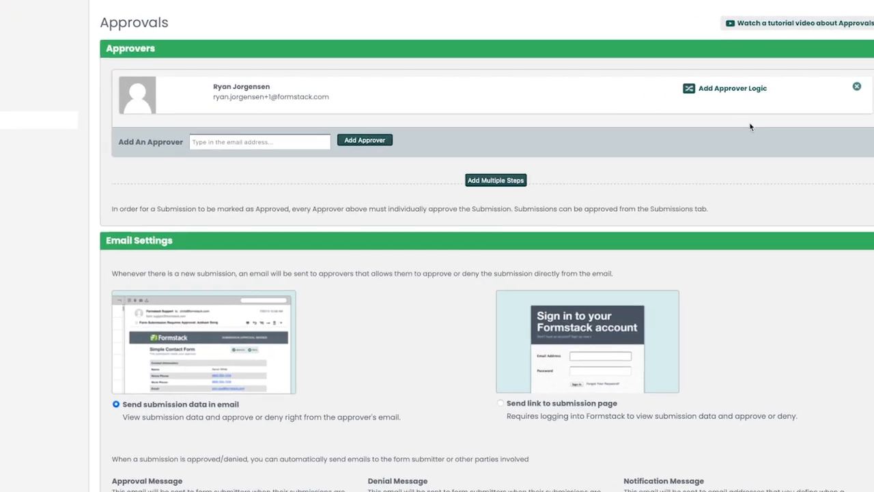
Save approver logic routing submissions only when 'Which department is this for?' is Sales
left_click(727, 88)
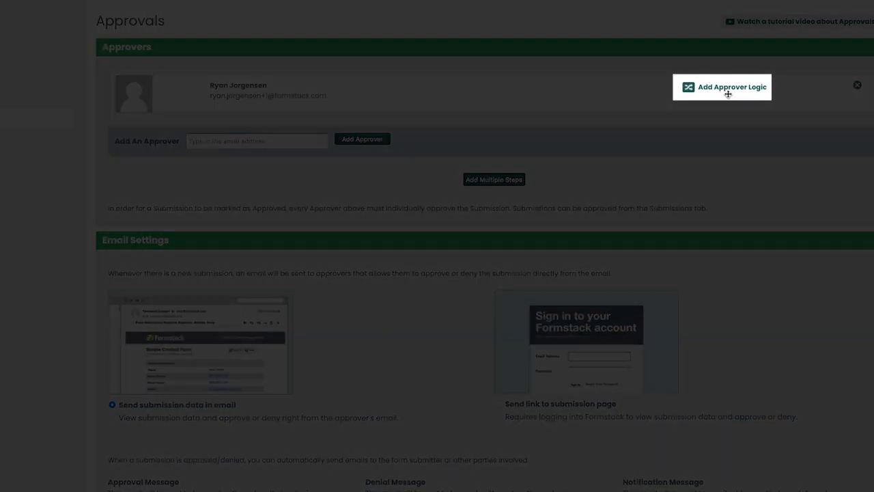
left_click(721, 87)
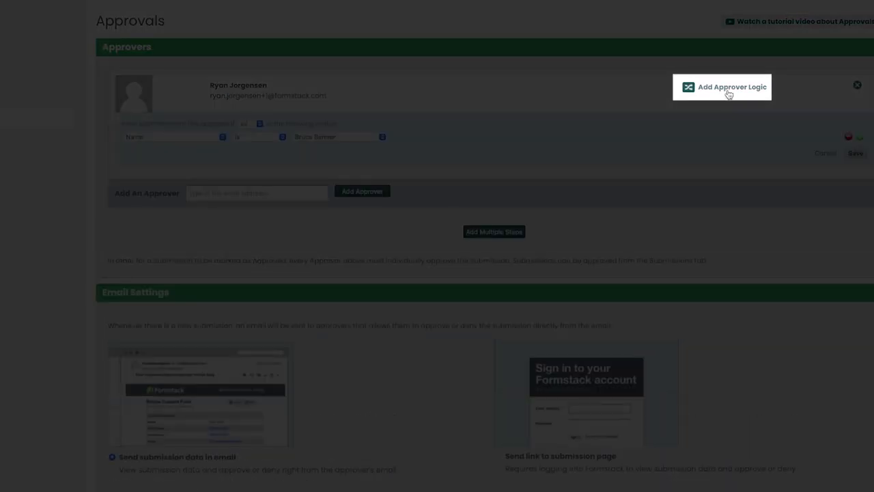
left_click(175, 136)
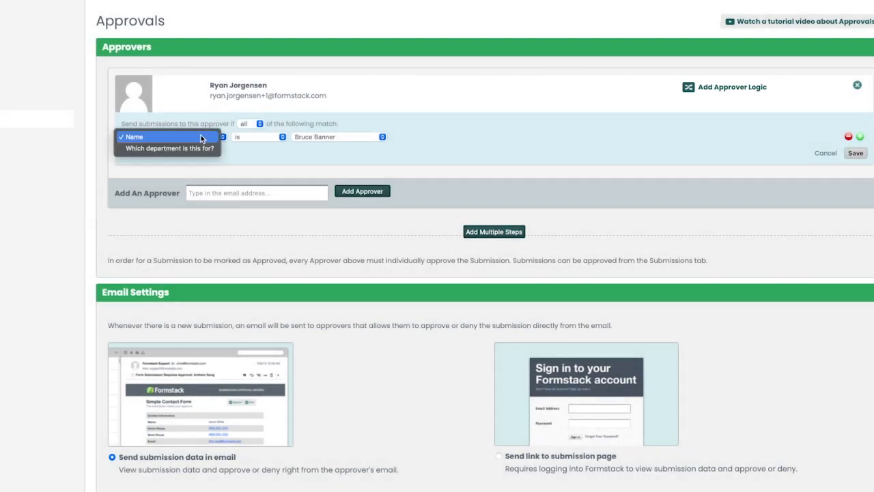
left_click(167, 147)
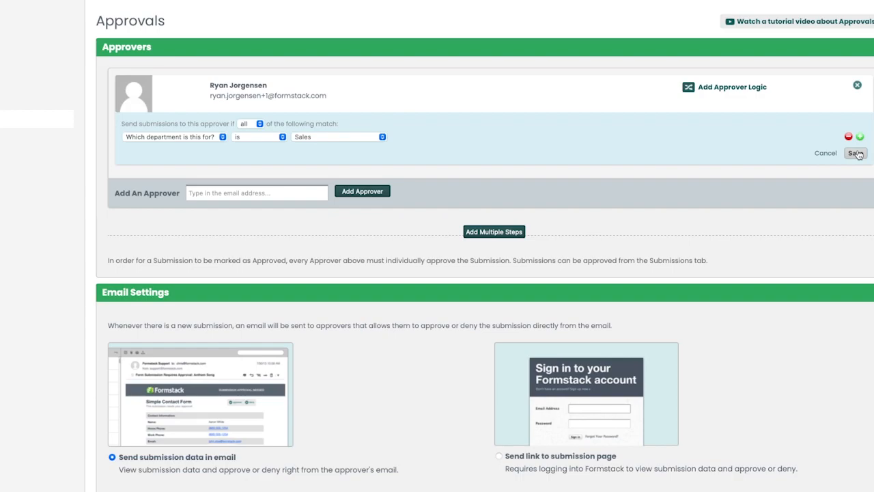
left_click(855, 153)
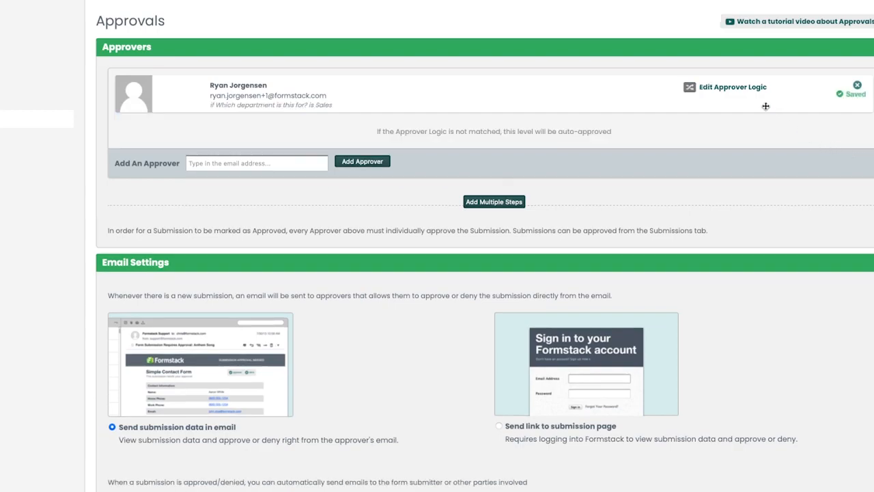
mouse_move(743, 88)
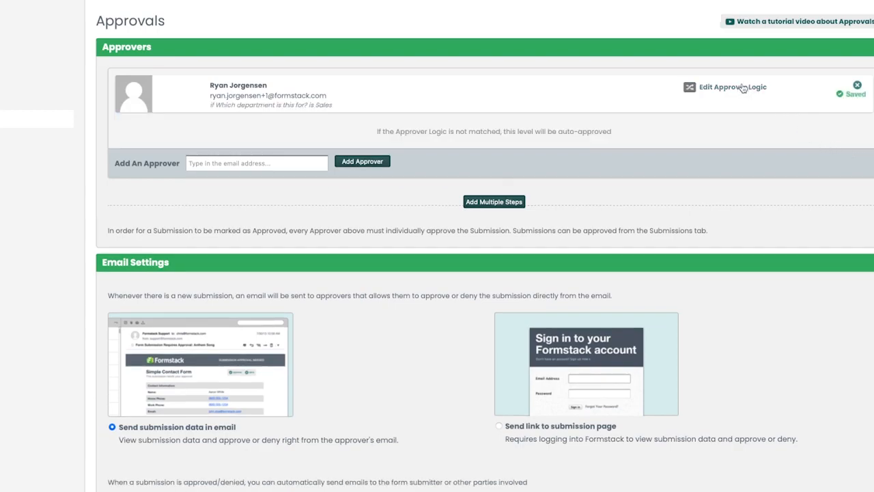
mouse_move(748, 93)
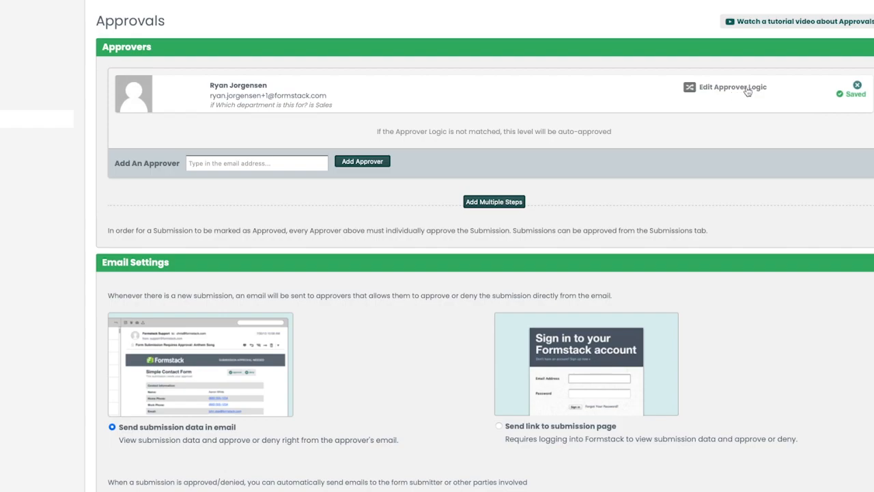
Remove the duplicate department condition row and save the approver logic again
left_click(732, 88)
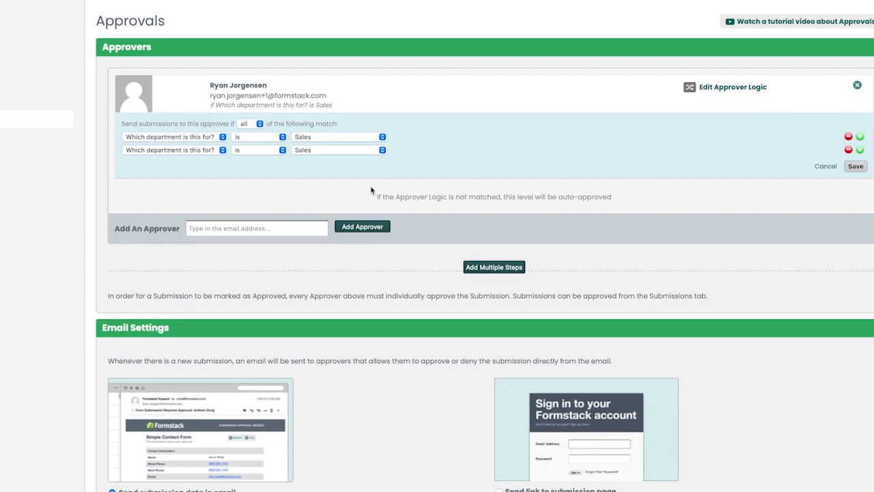
left_click(848, 149)
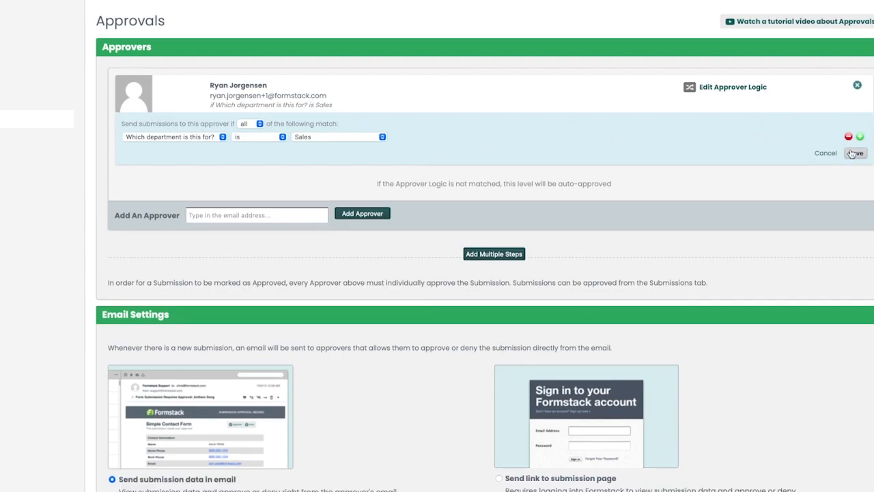
left_click(855, 153)
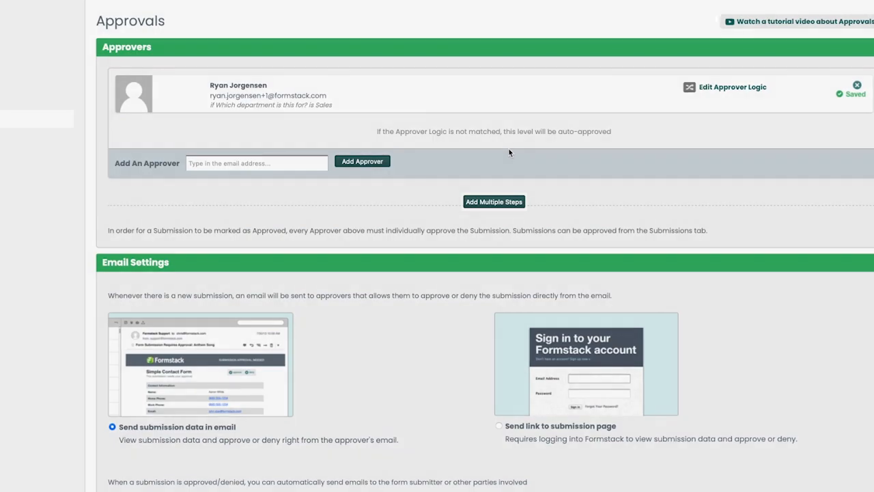
Split approval into multiple steps and add the form admin Ryan as the Step 2 approver
left_click(495, 202)
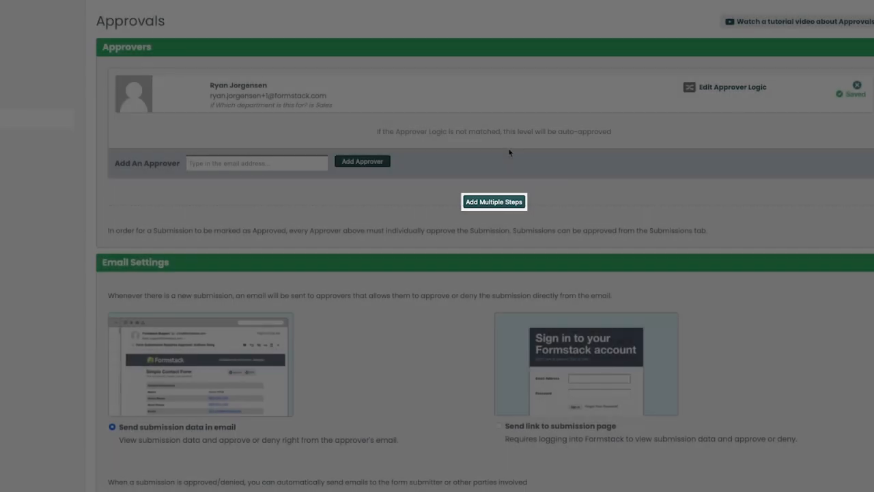
left_click(495, 202)
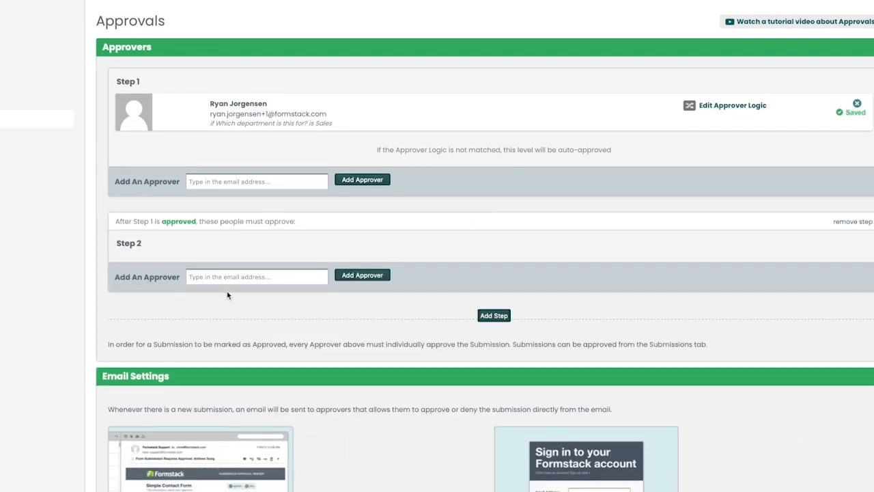
type("ryan")
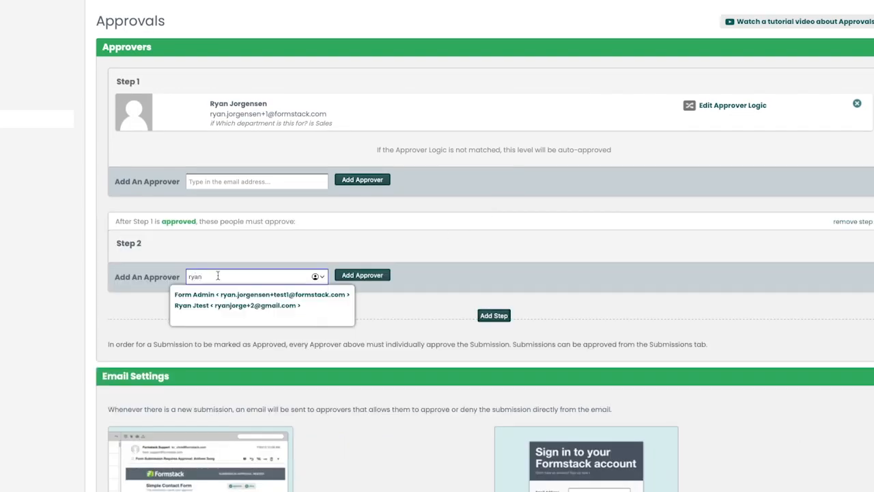
left_click(262, 295)
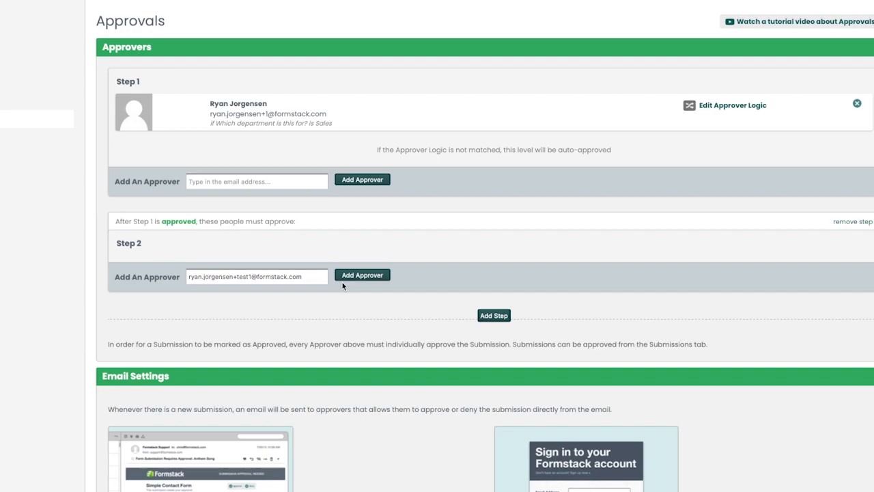
left_click(362, 276)
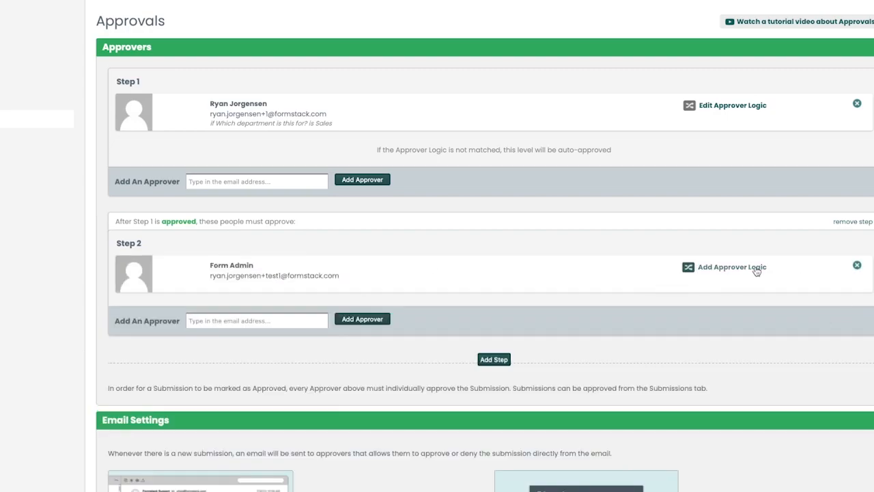
Condition the Step 2 approver on the department question being HR
left_click(732, 267)
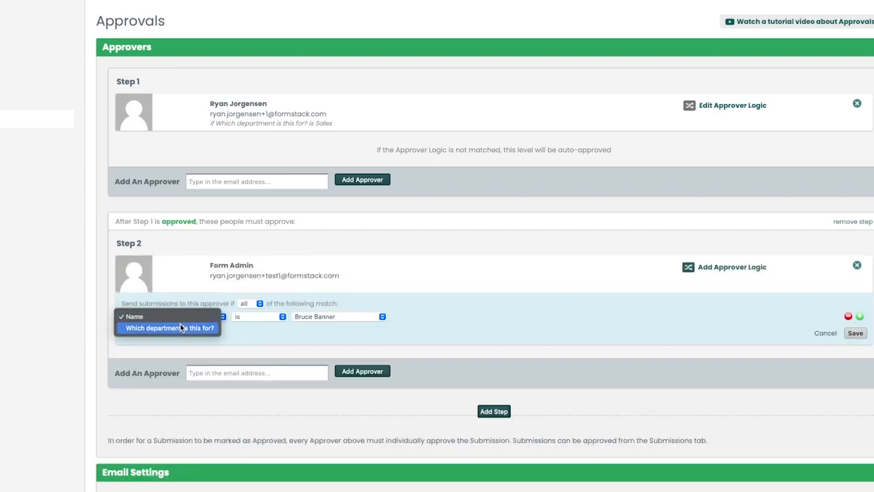
left_click(166, 328)
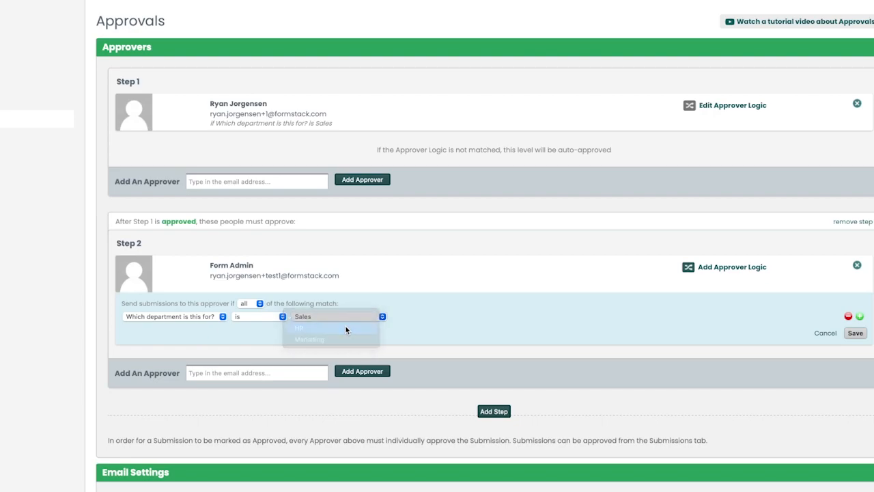
left_click(298, 328)
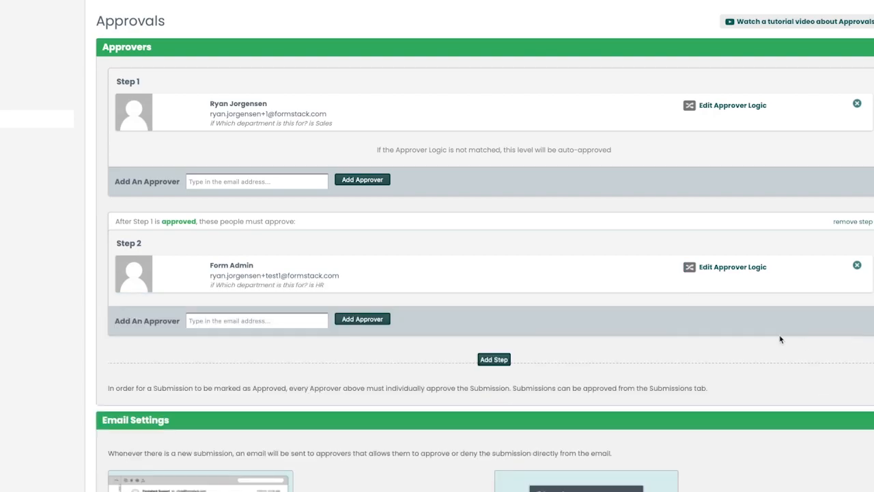
mouse_move(600, 334)
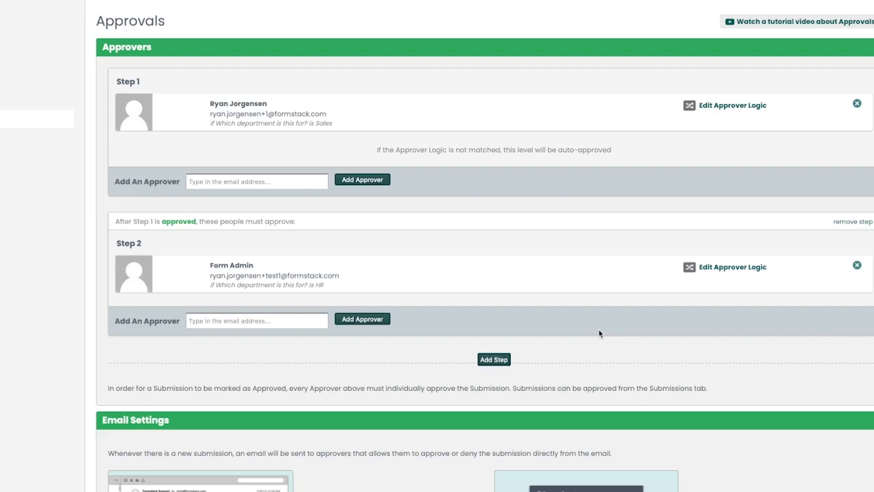
scroll("down", 3)
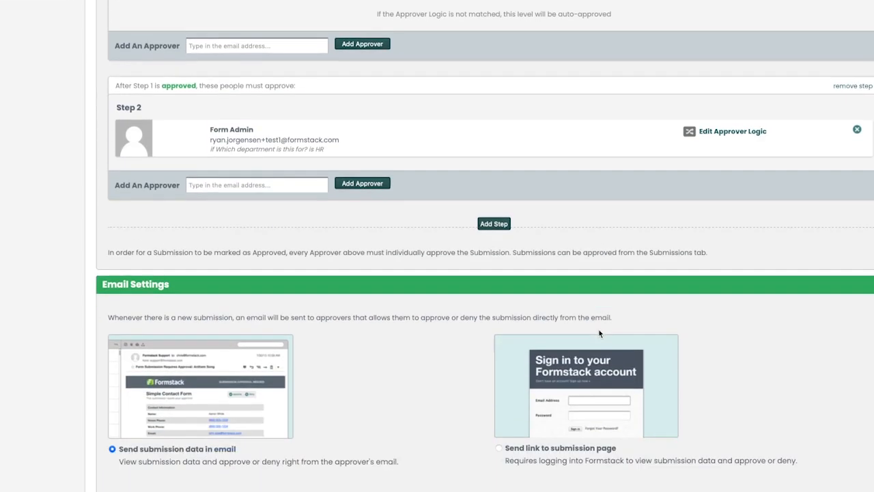
scroll("down", 3)
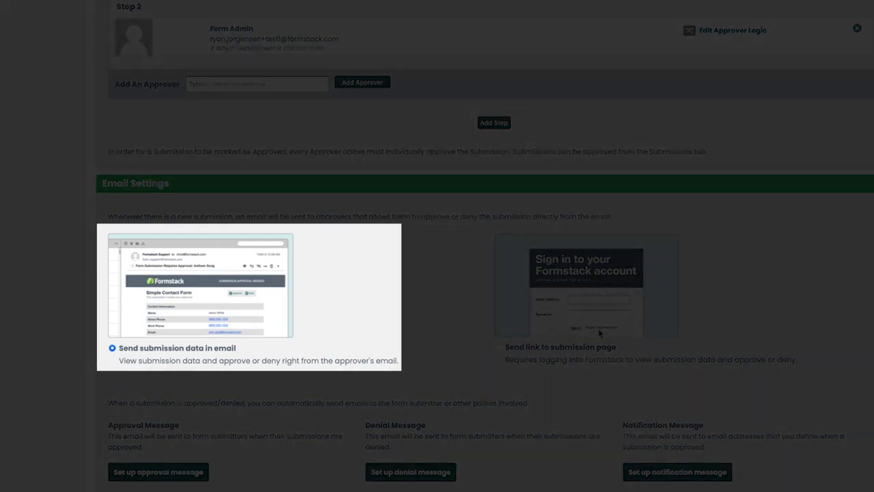
mouse_move(576, 334)
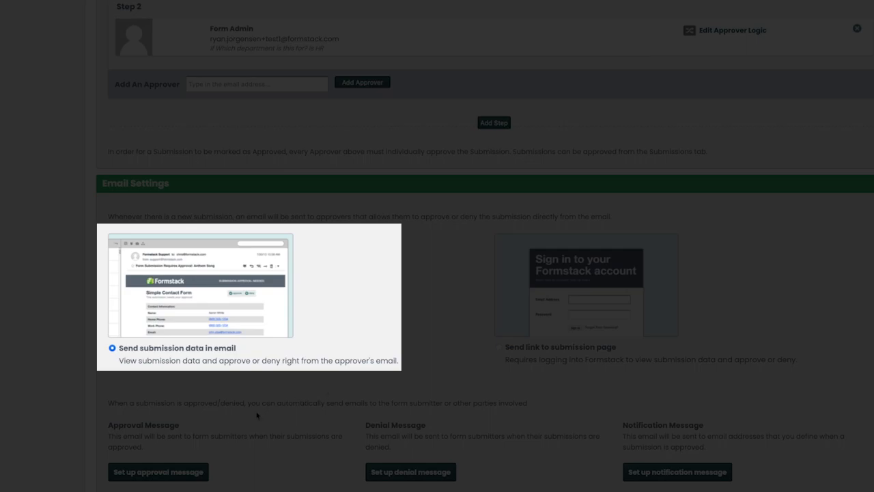
mouse_move(243, 426)
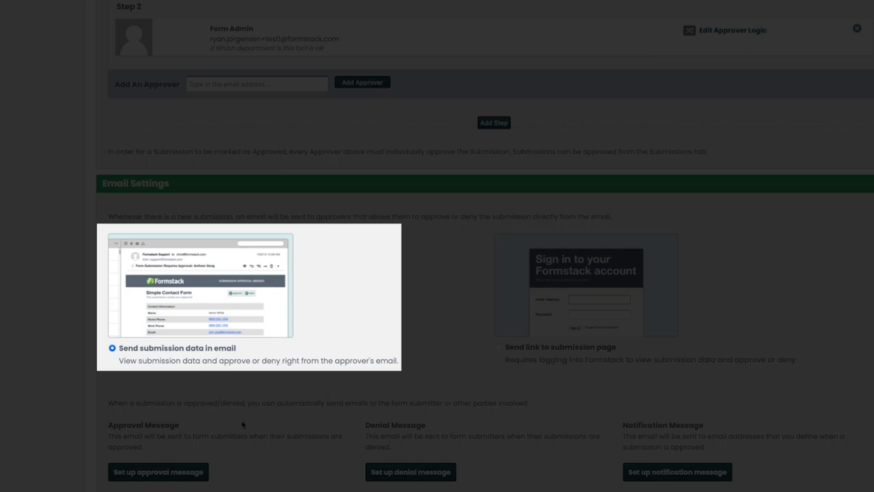
mouse_move(241, 426)
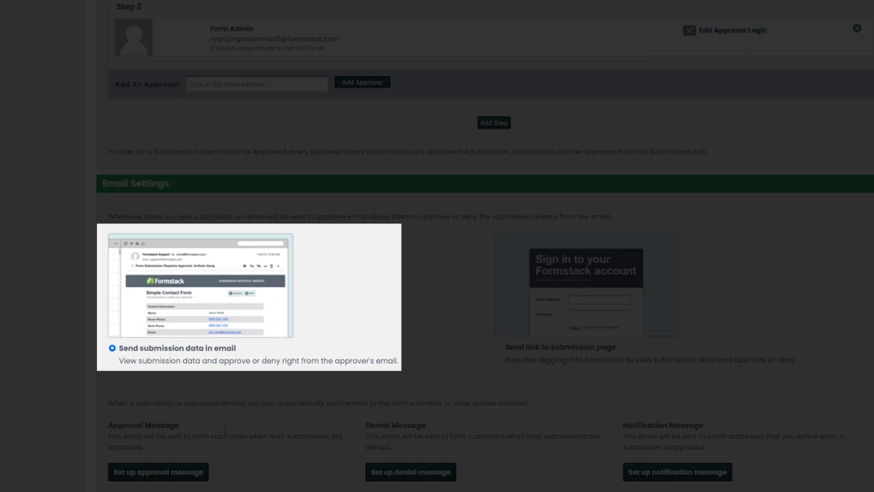
mouse_move(507, 350)
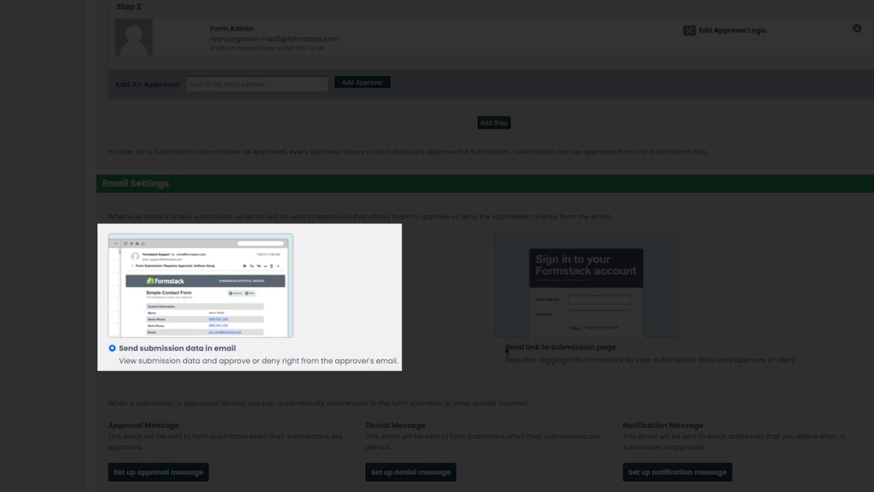
left_click(499, 349)
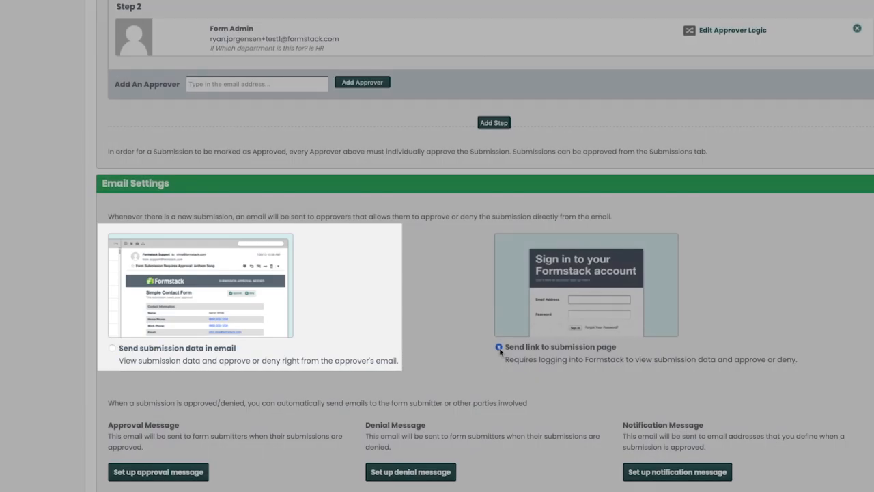
left_click(500, 347)
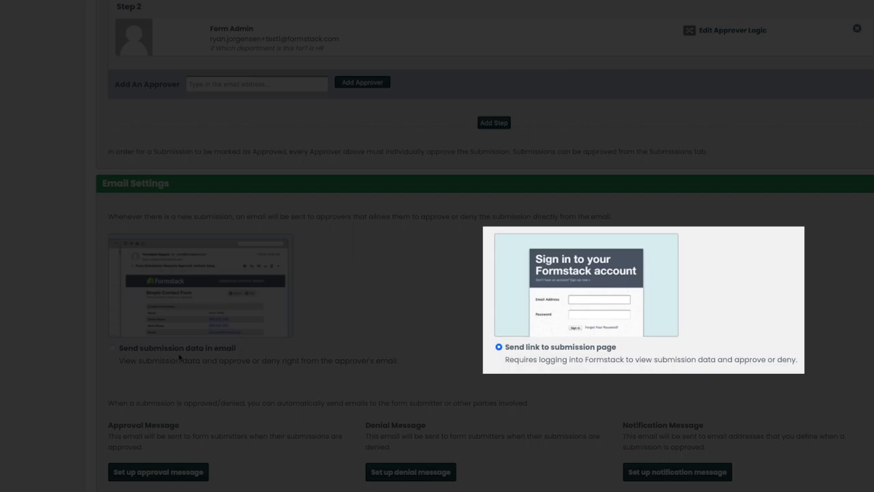
mouse_move(112, 352)
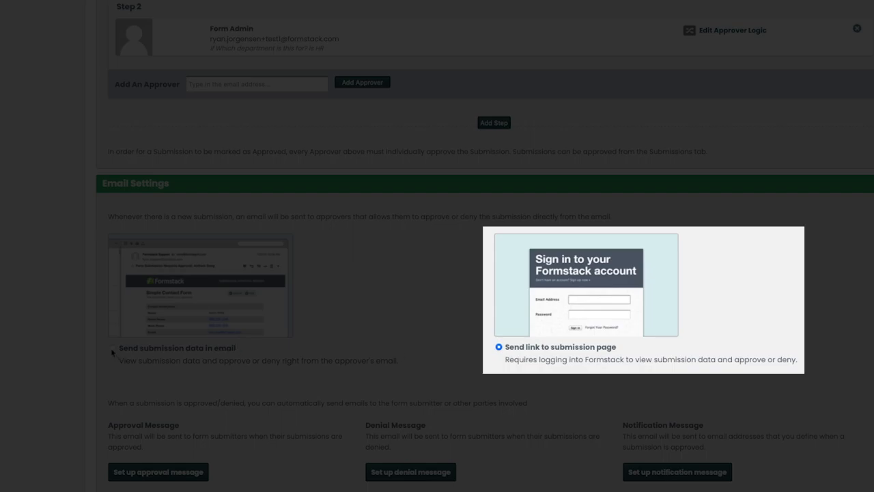
left_click(112, 348)
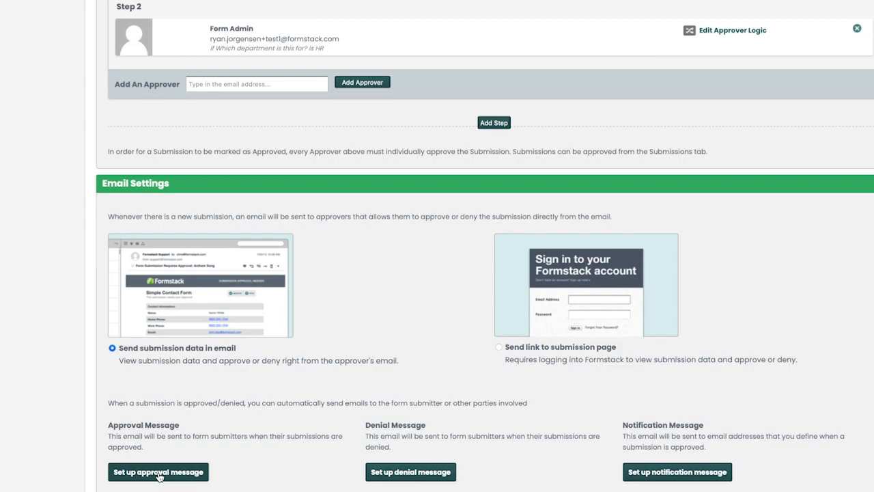
Set the approval message contents to All Submitted Data after trying a custom message with department and email fields
left_click(159, 472)
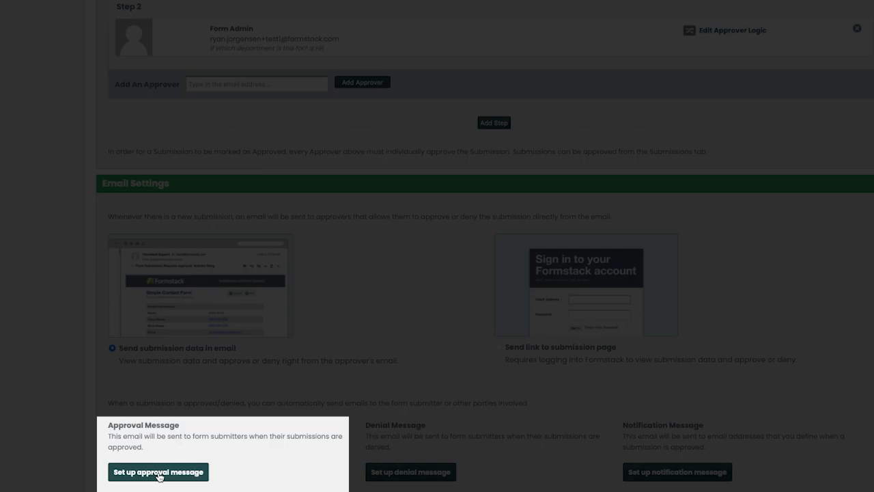
left_click(159, 473)
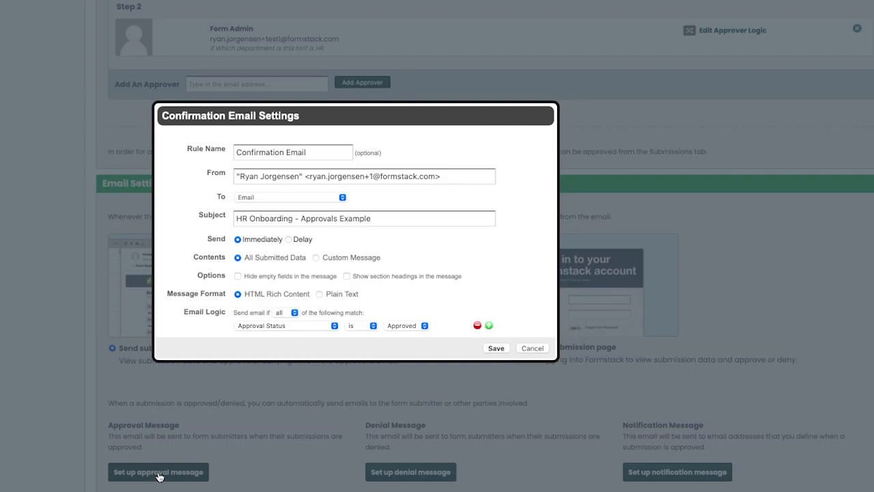
mouse_move(317, 266)
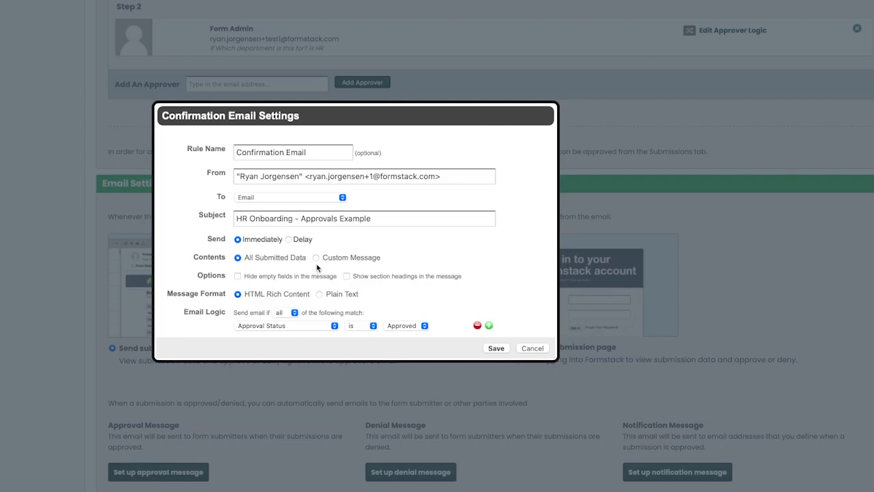
left_click(314, 257)
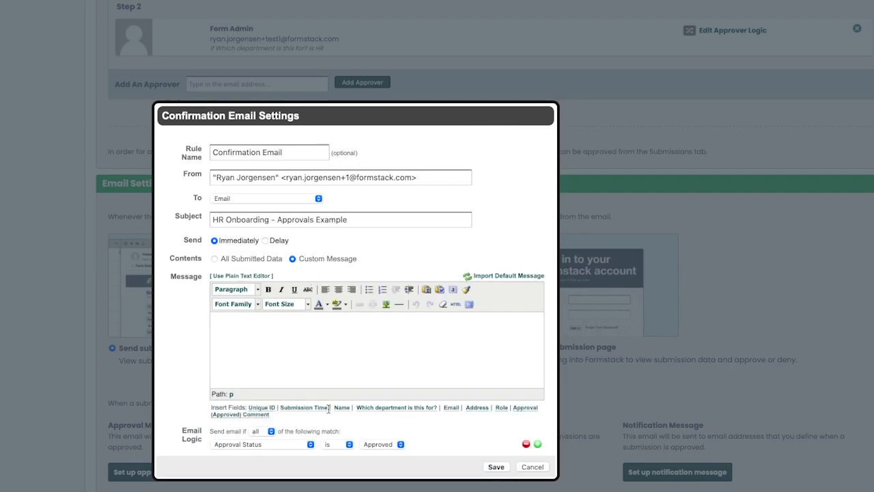
left_click(342, 407)
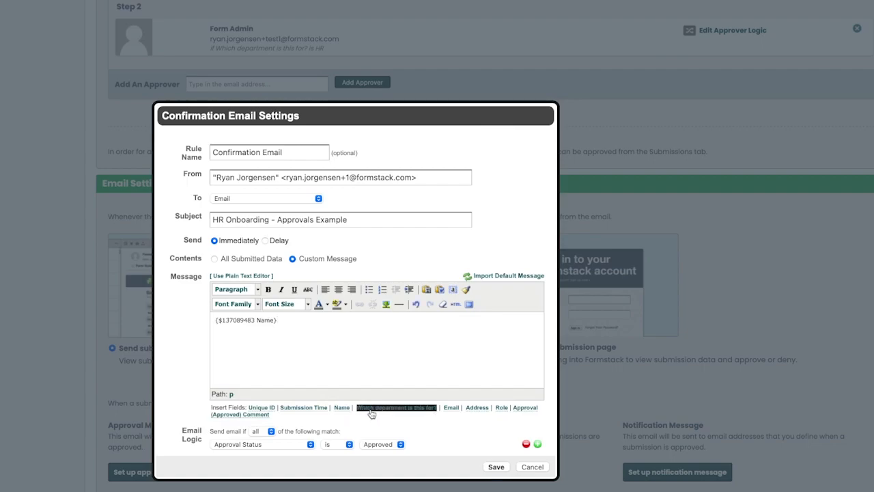
left_click(450, 407)
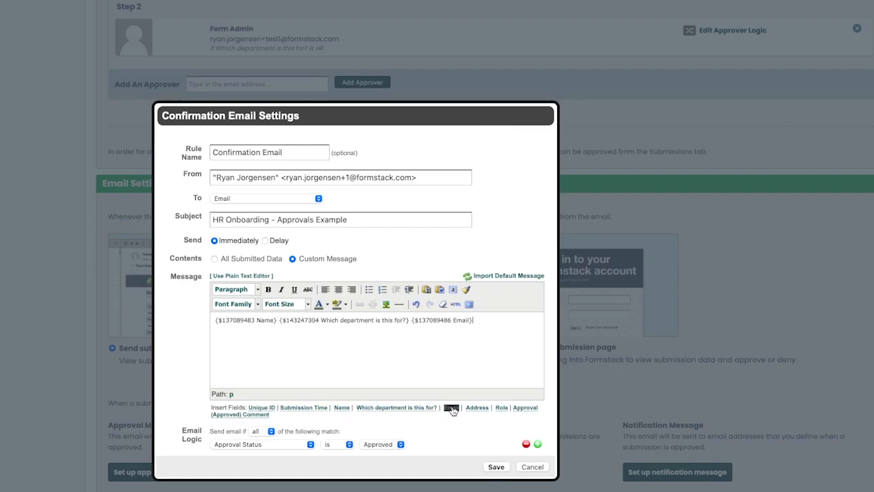
left_click(237, 259)
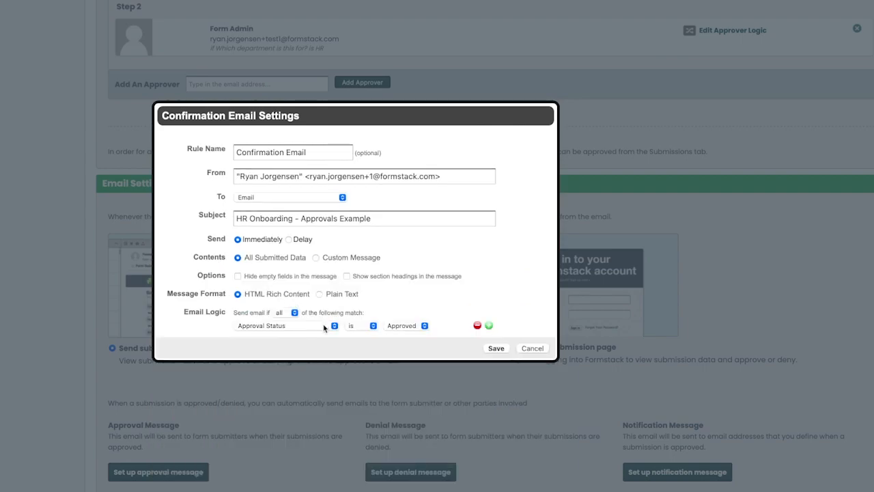
Send the approval email only when Approval Status is Approved and save the settings
left_click(278, 325)
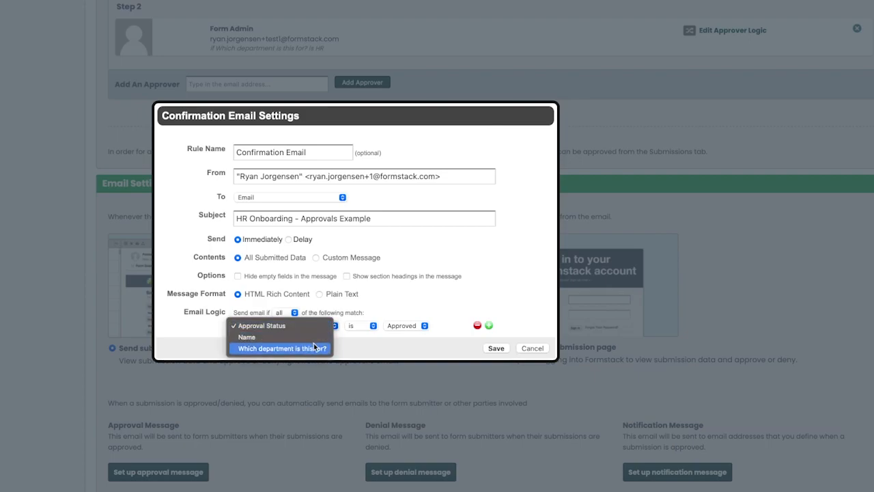
left_click(272, 325)
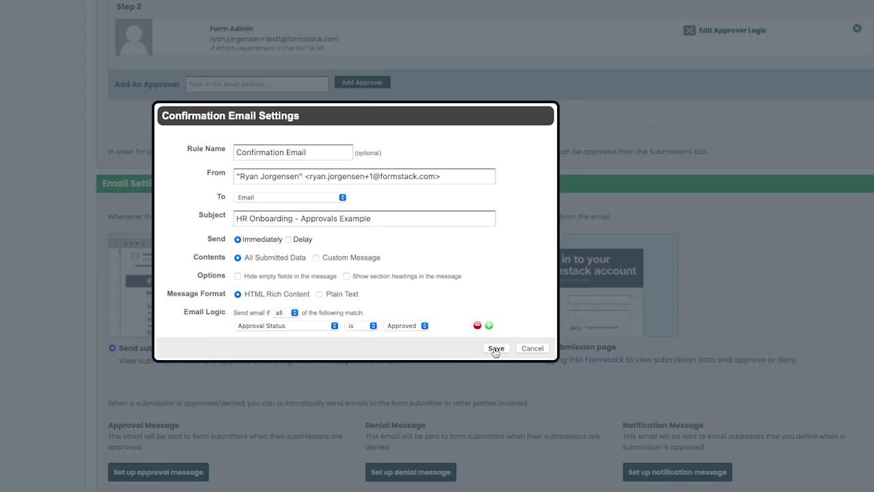
left_click(496, 348)
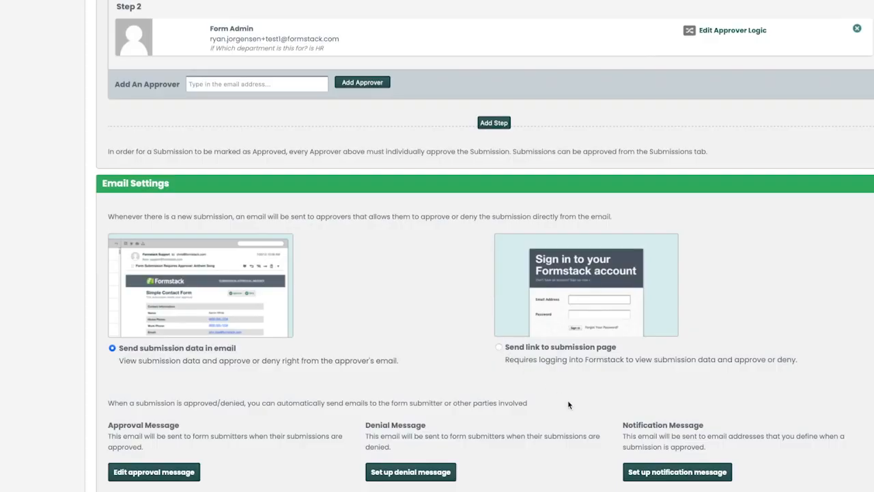
left_click(678, 472)
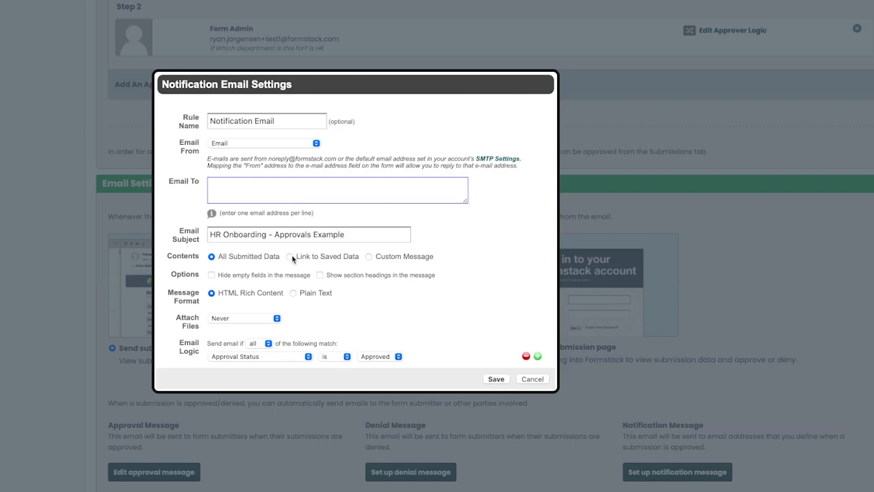
left_click(290, 257)
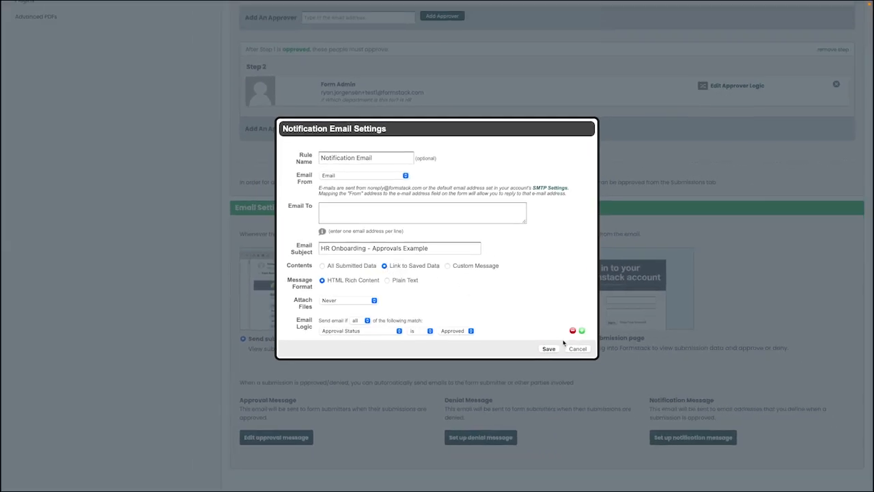
left_click(577, 349)
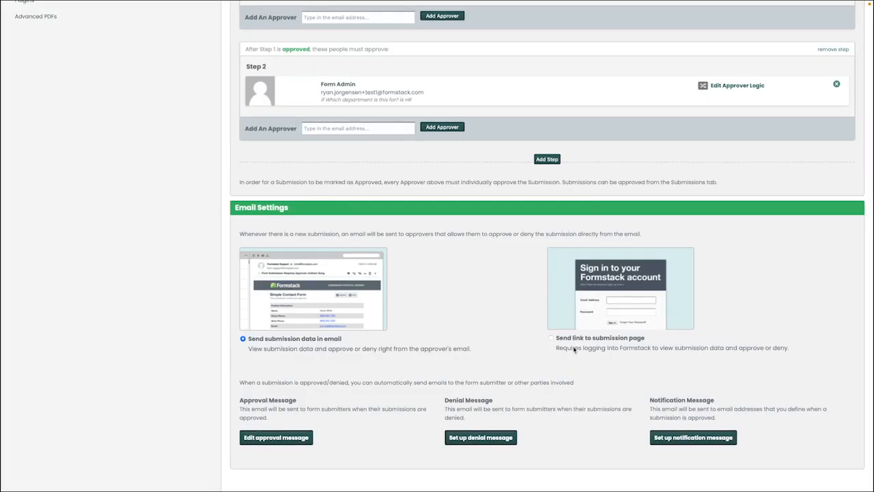
Show the submissions list of the HR Onboarding approvals form with its approval status column
left_click(140, 18)
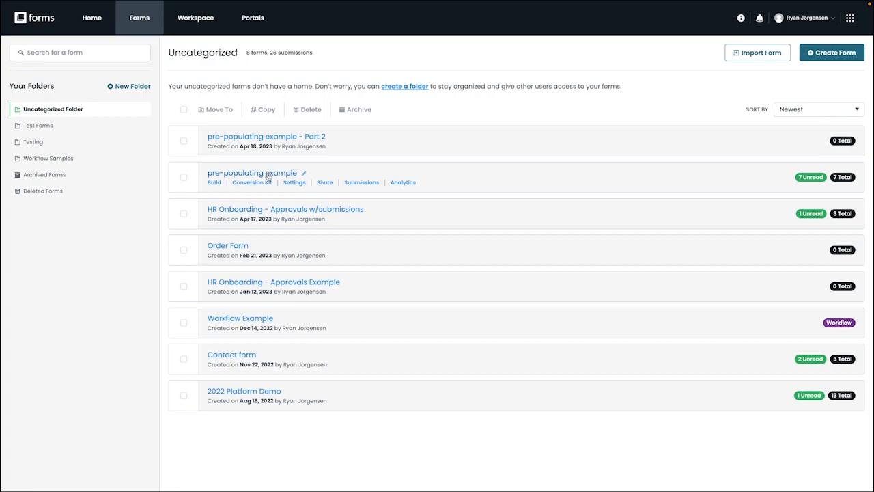
left_click(361, 183)
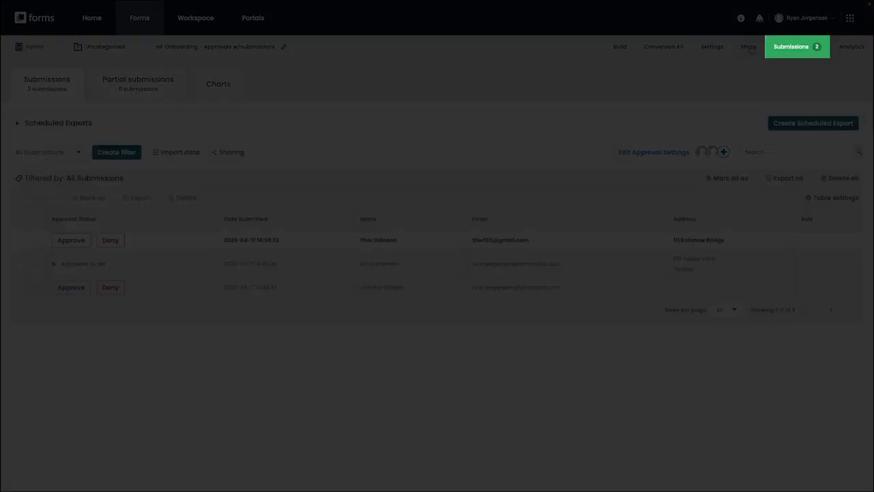
left_click(792, 47)
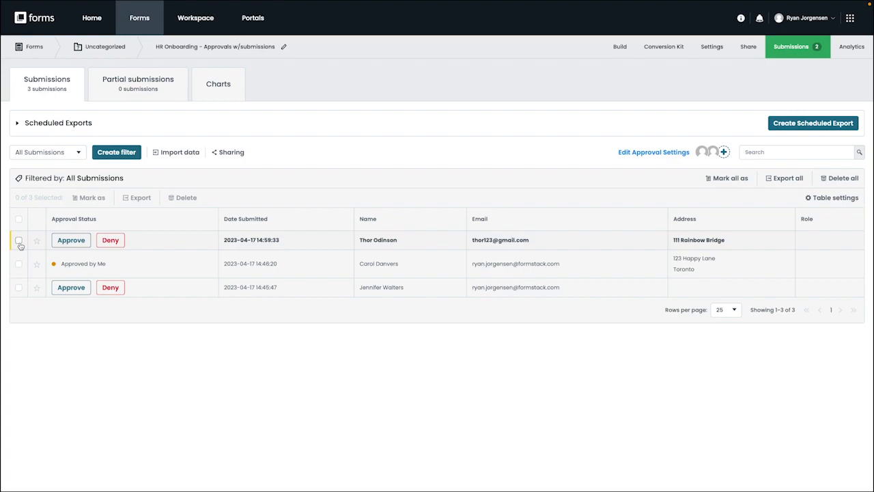
Select the first and third submissions, view the Mark as options, then dismiss them
left_click(19, 241)
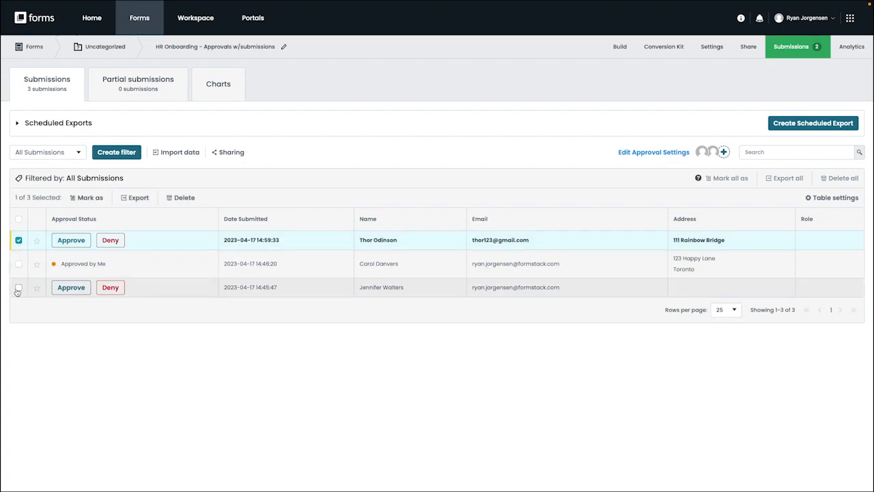
left_click(19, 286)
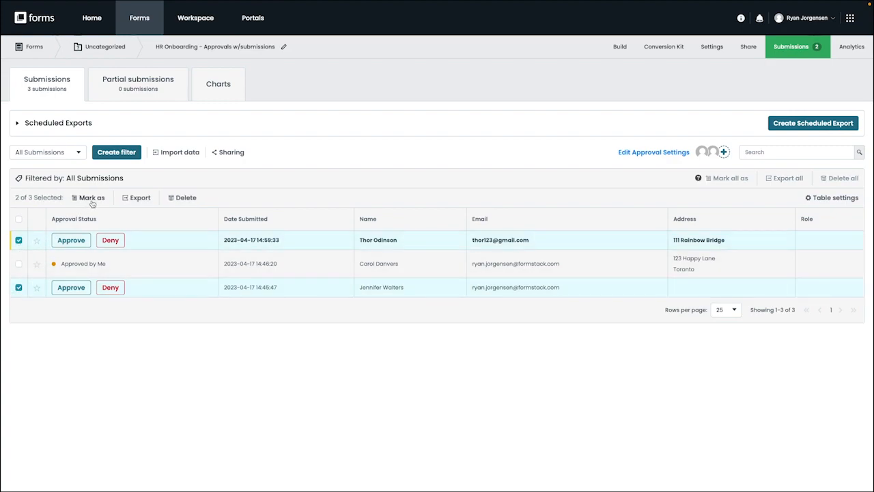
left_click(92, 197)
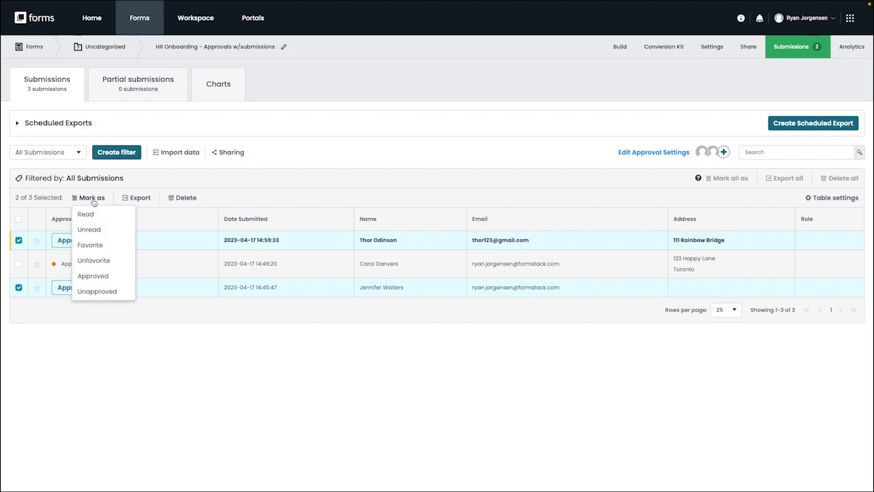
mouse_move(93, 276)
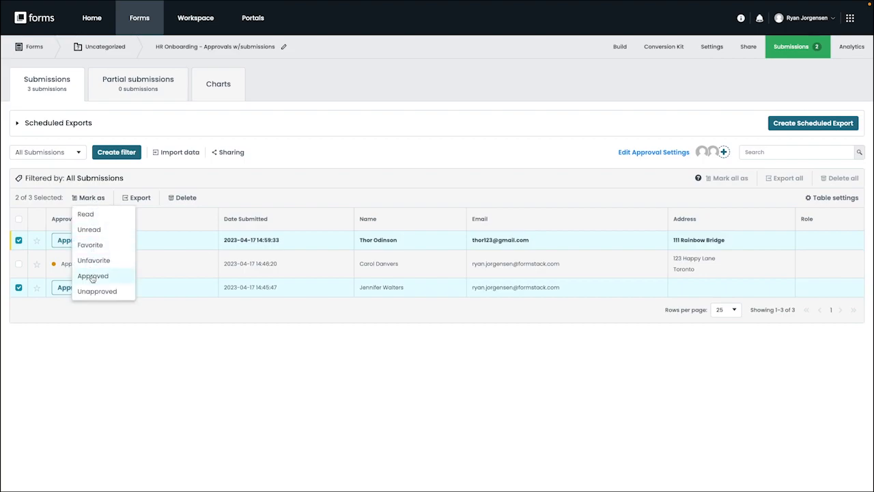
mouse_move(97, 291)
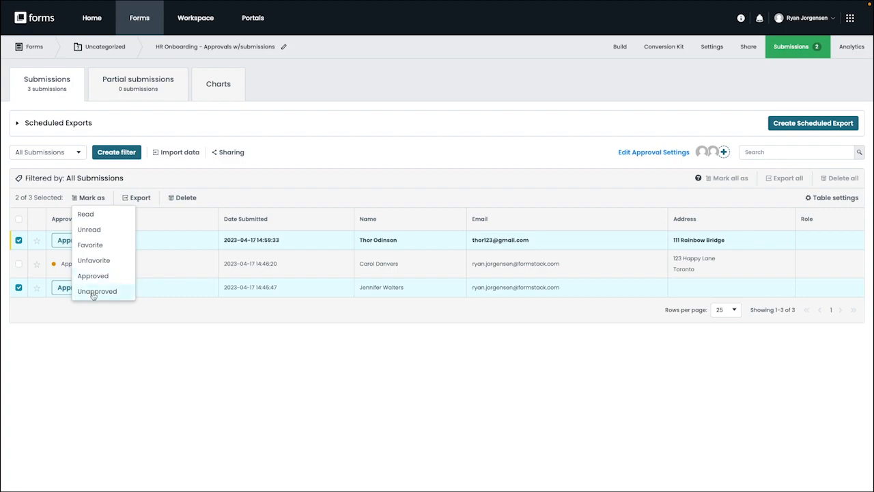
mouse_move(287, 156)
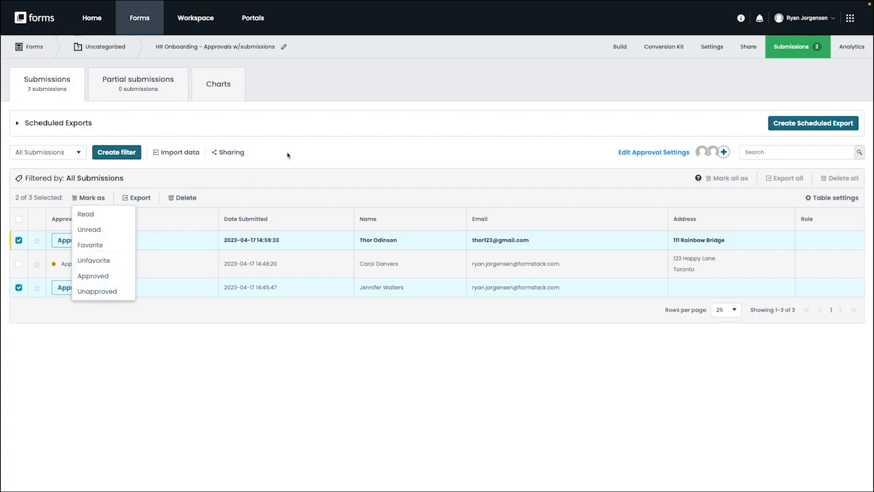
left_click(287, 155)
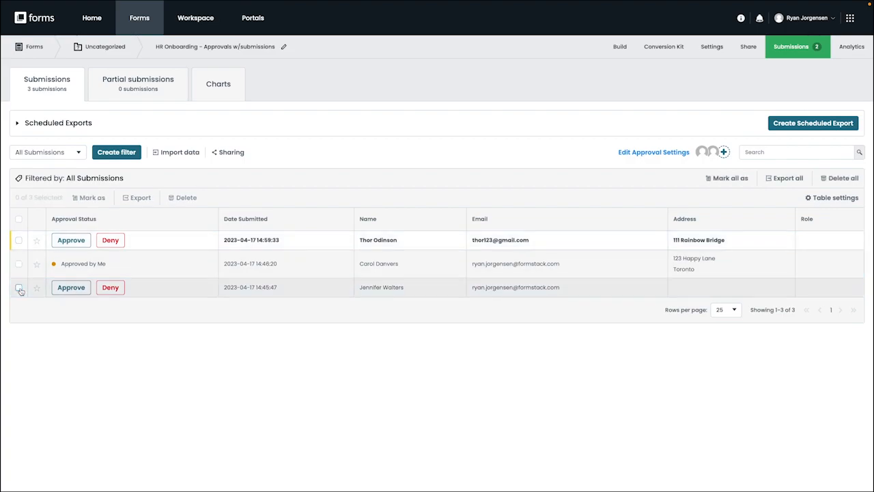
View a submission's details, step to Submission 3 of 3, and collapse its pending Approval Status panel
left_click(377, 241)
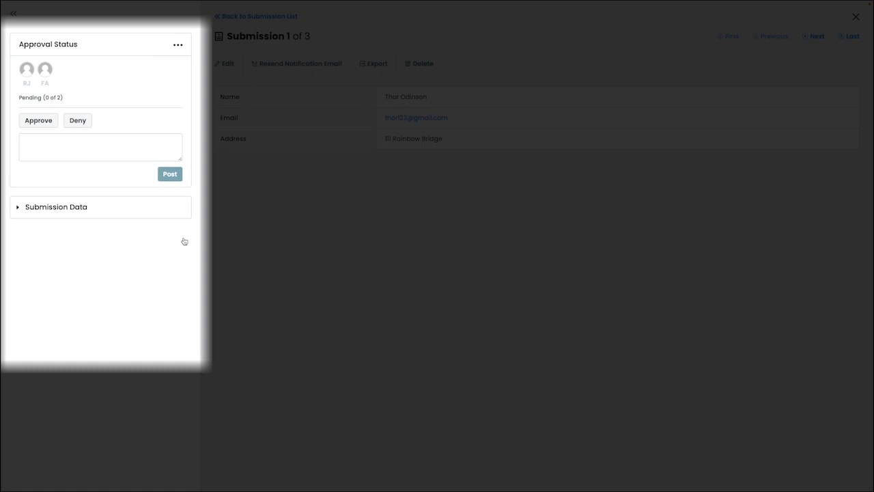
mouse_move(151, 46)
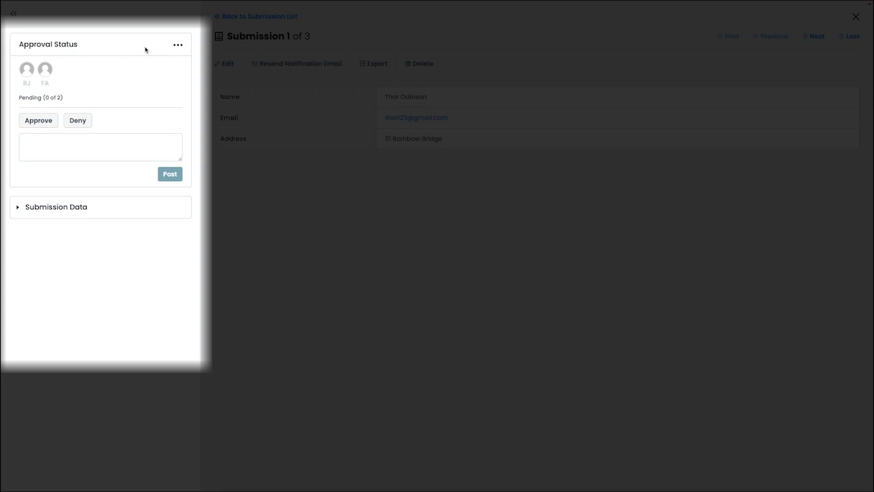
mouse_move(134, 57)
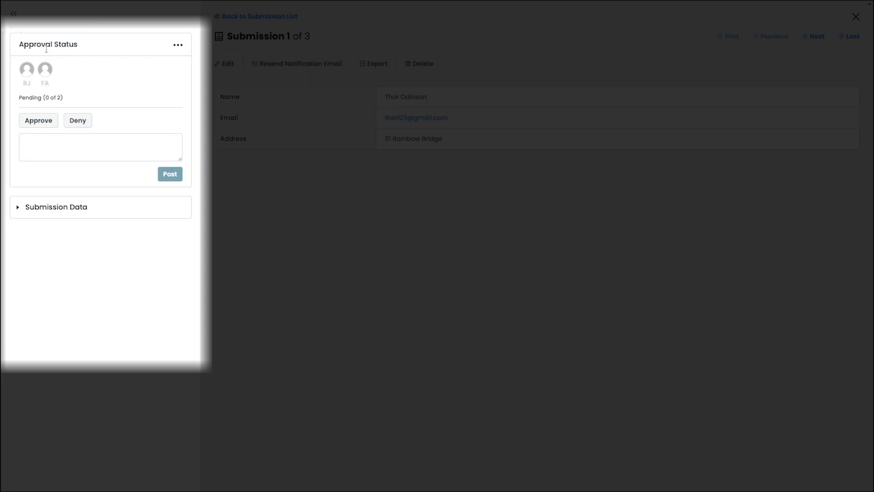
mouse_move(177, 45)
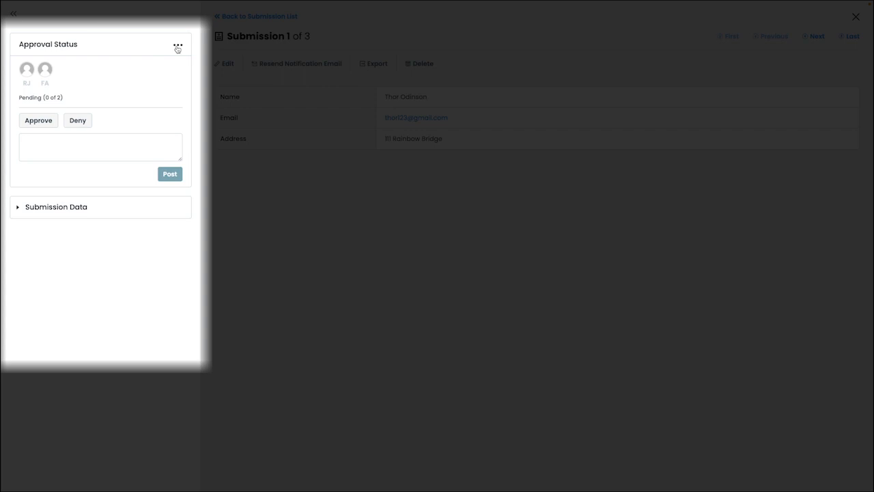
left_click(853, 36)
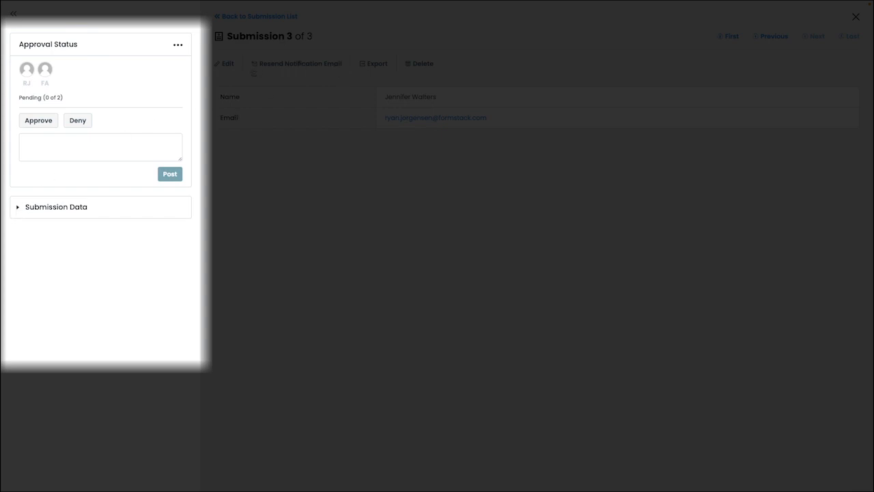
mouse_move(27, 71)
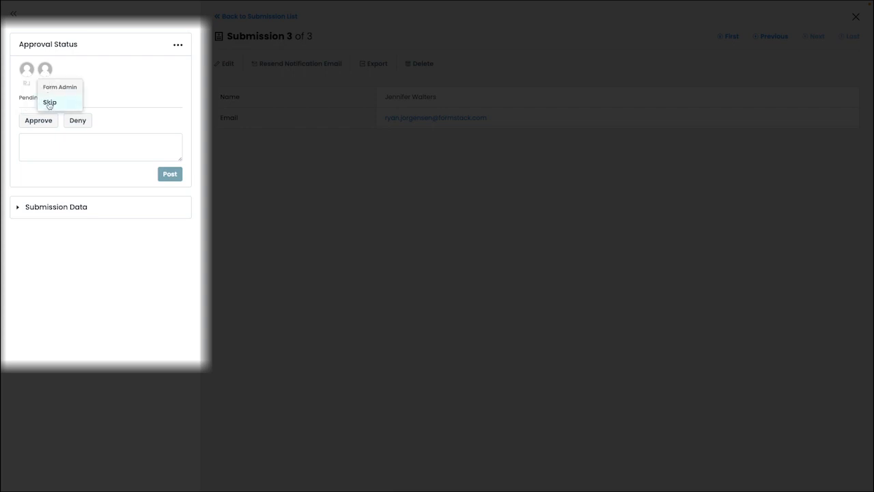
mouse_move(46, 70)
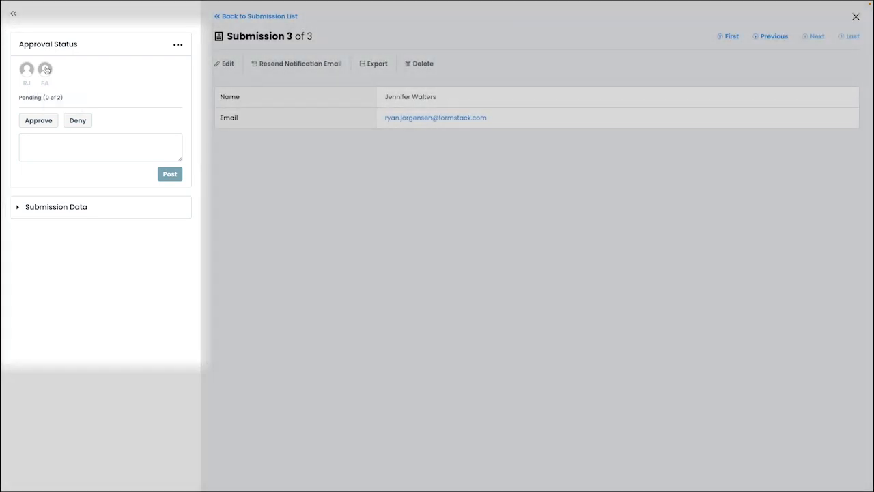
left_click(13, 14)
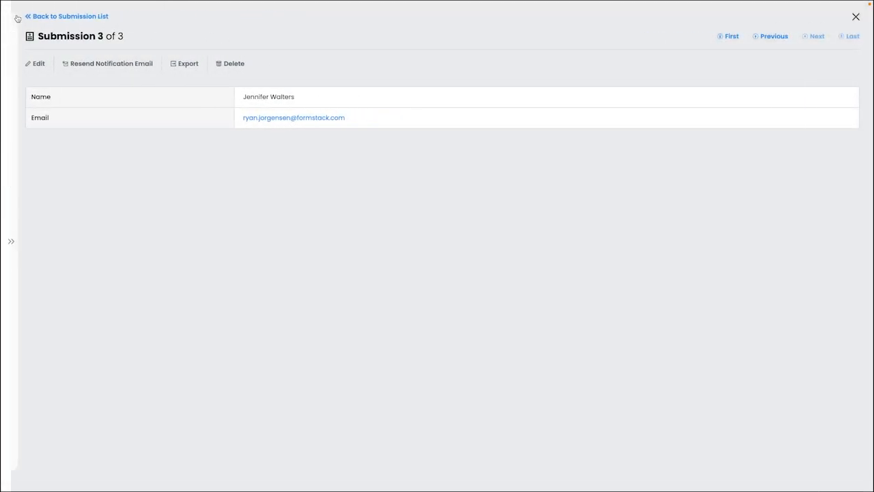
Go back to the full submissions list showing the approval status column
left_click(69, 16)
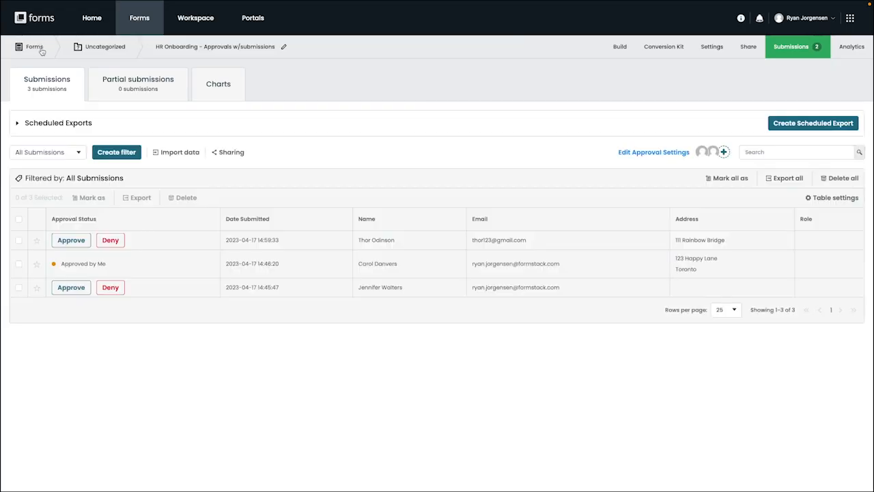
mouse_move(194, 188)
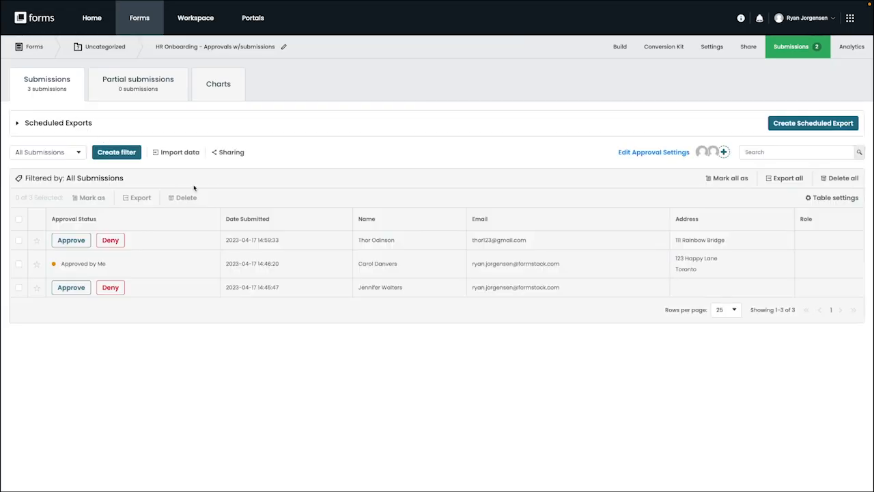